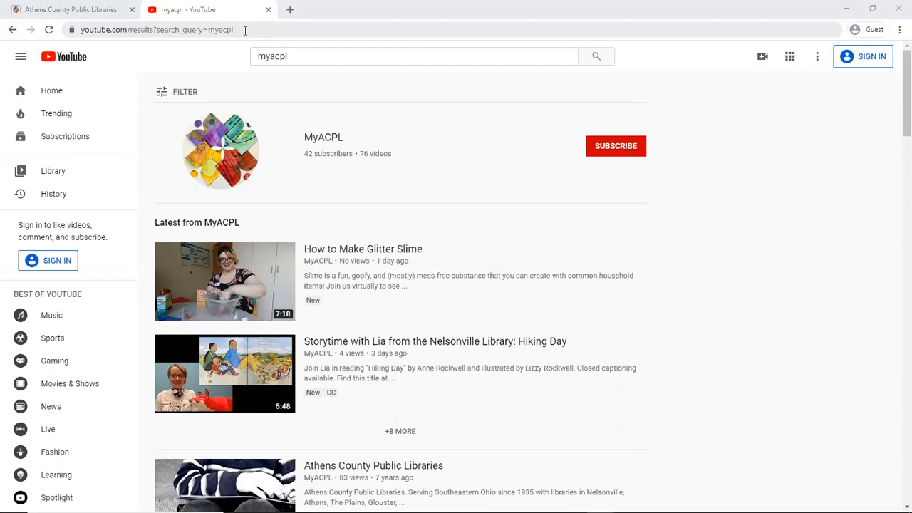
{"action": "mouse_move", "coordinate": [168, 107]}
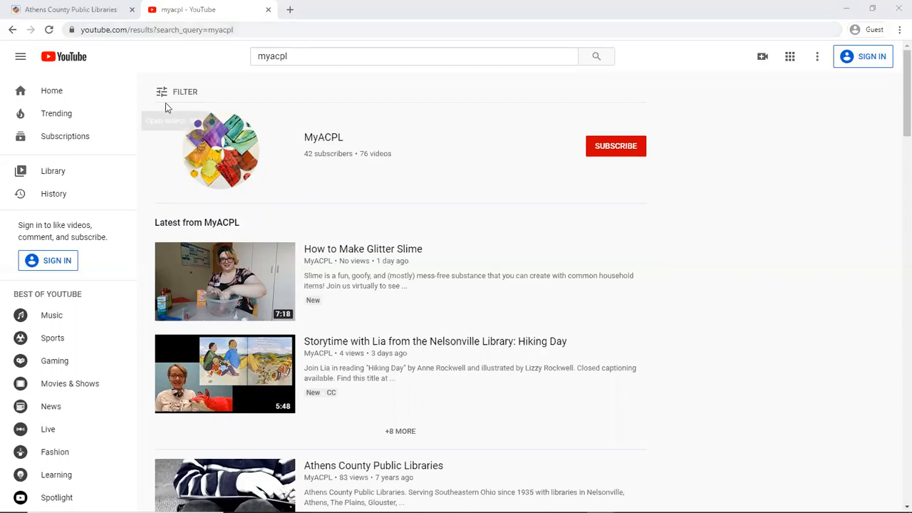
{"action": "mouse_move", "coordinate": [353, 323]}
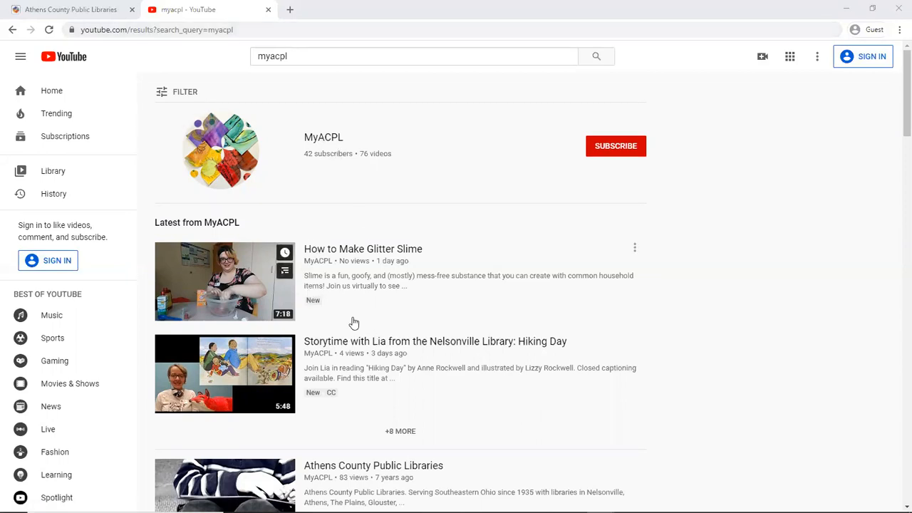
{"action": "mouse_move", "coordinate": [465, 248]}
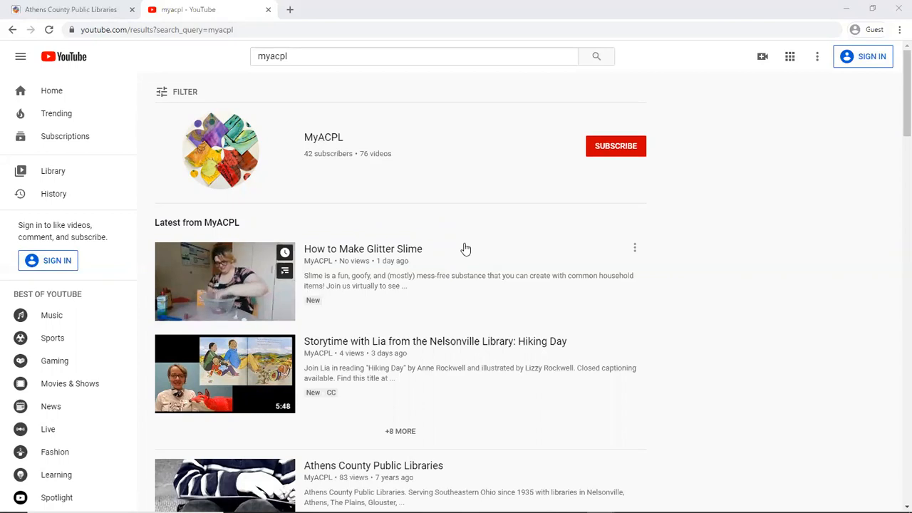
{"action": "mouse_move", "coordinate": [323, 136]}
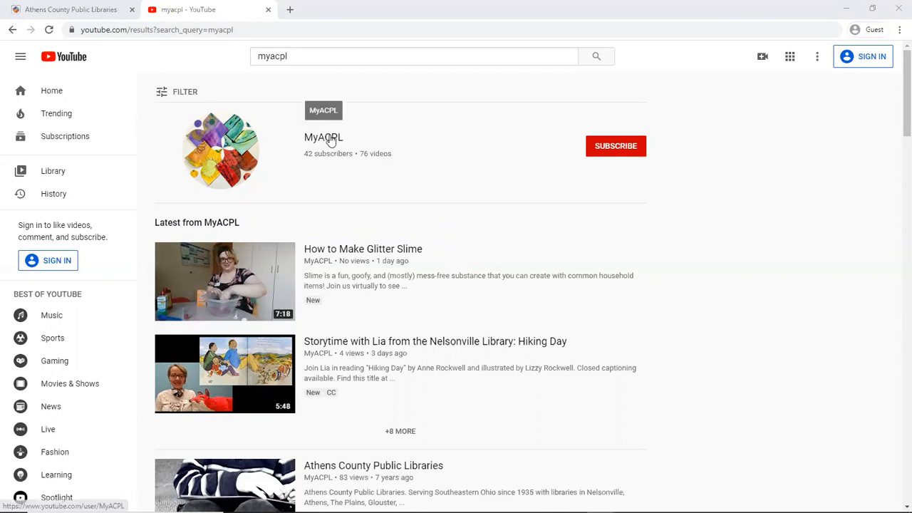
From the MyACPL channel's Playlists, bring up the full Tech Tips playlist
{"action": "left_click", "coordinate": [324, 137]}
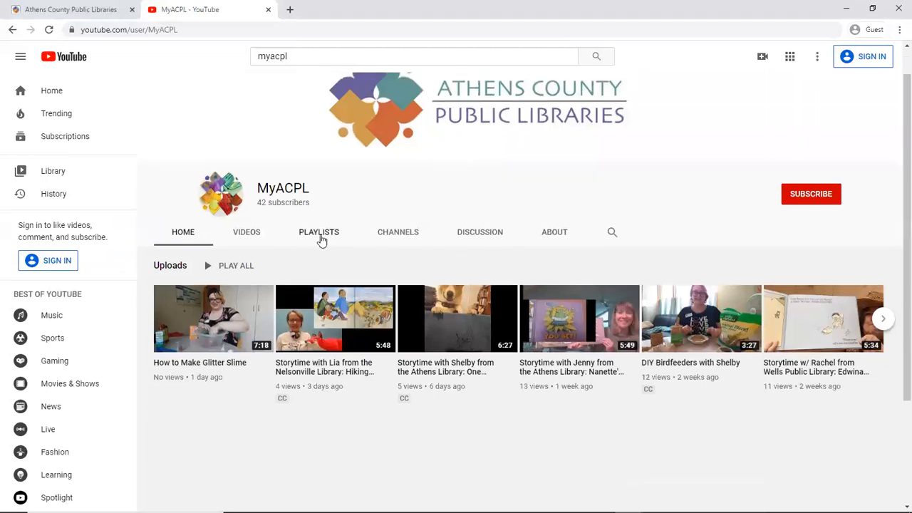
{"action": "left_click", "coordinate": [319, 231]}
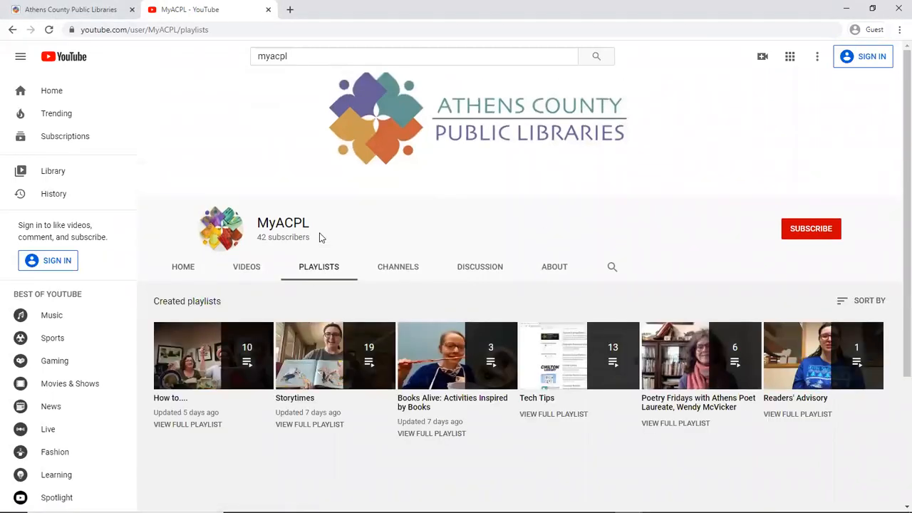
{"action": "mouse_move", "coordinate": [502, 315]}
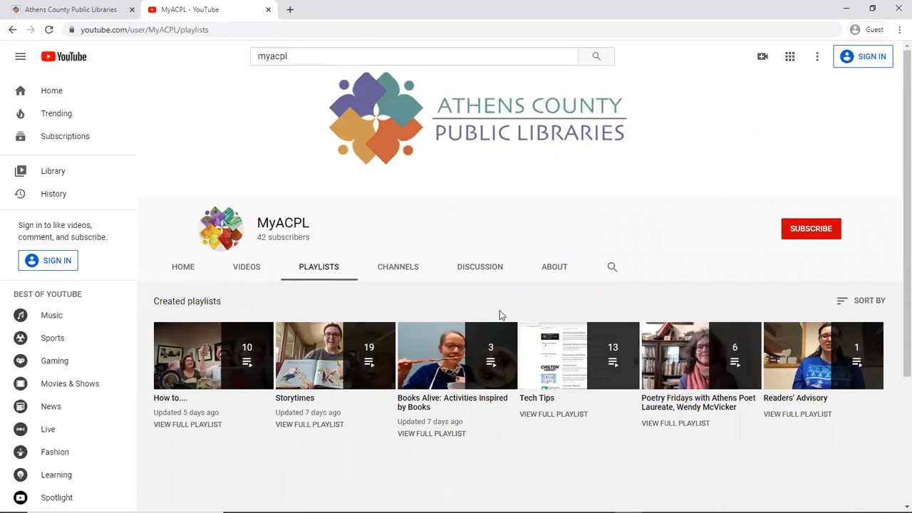
{"action": "mouse_move", "coordinate": [554, 420]}
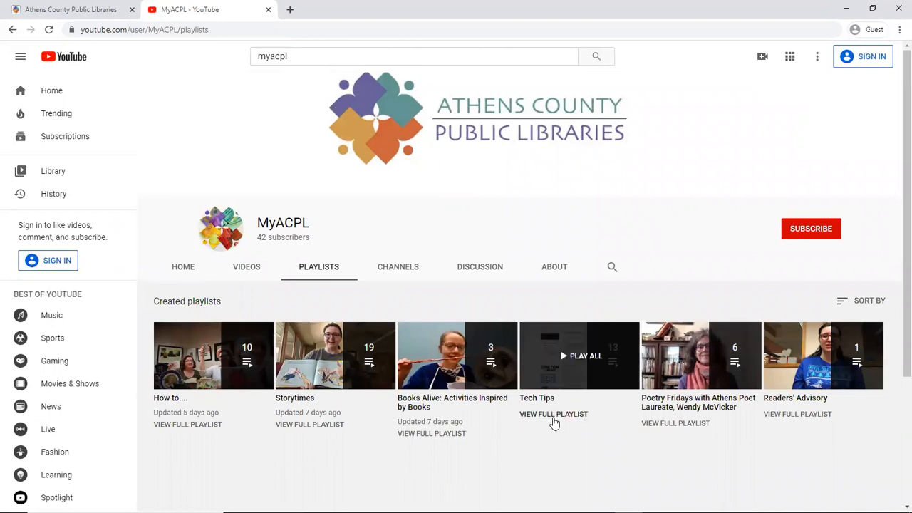
{"action": "left_click", "coordinate": [553, 413]}
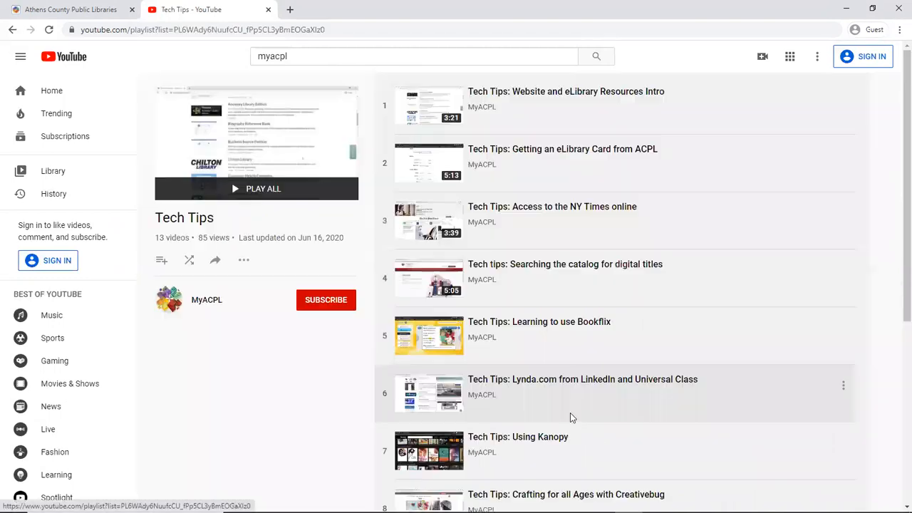
Scroll through the Tech Tips playlist's tutorial videos and back up
{"action": "scroll", "scroll_direction": "down", "scroll_amount": 3}
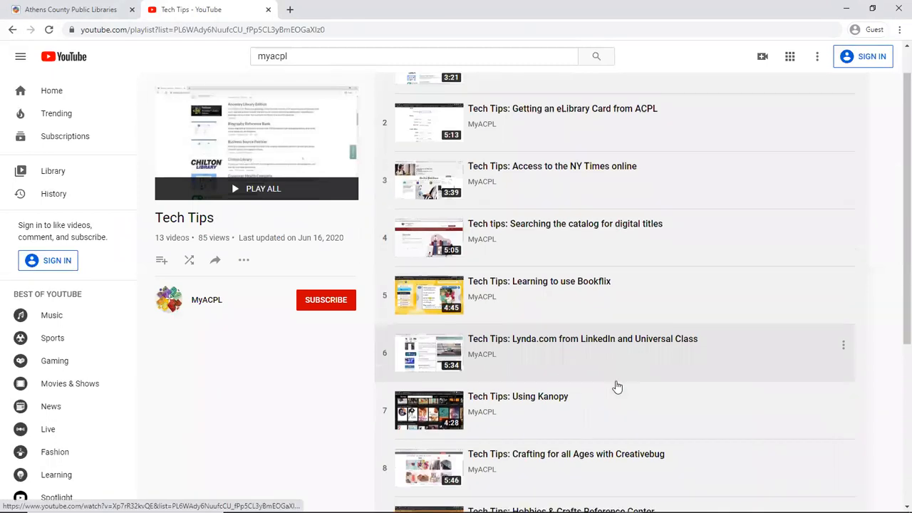
{"action": "scroll", "scroll_direction": "down", "scroll_amount": 3}
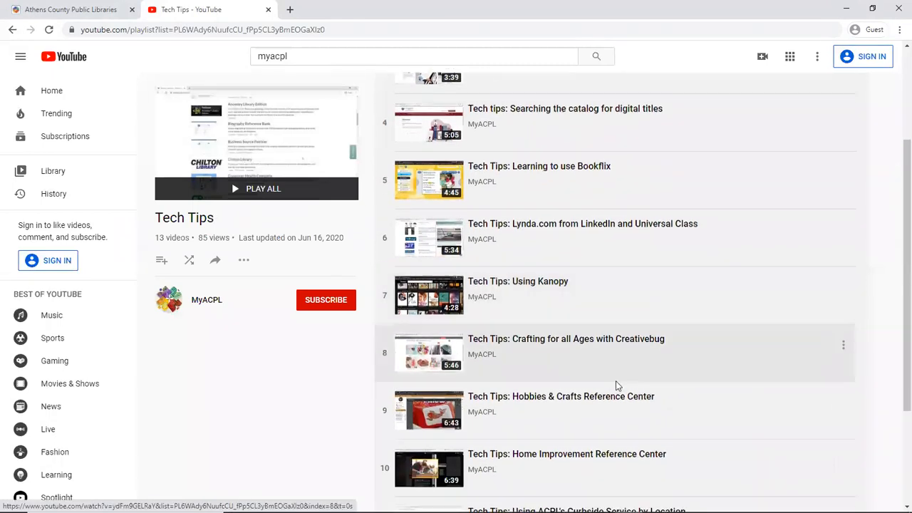
{"action": "scroll", "scroll_direction": "down", "scroll_amount": 3}
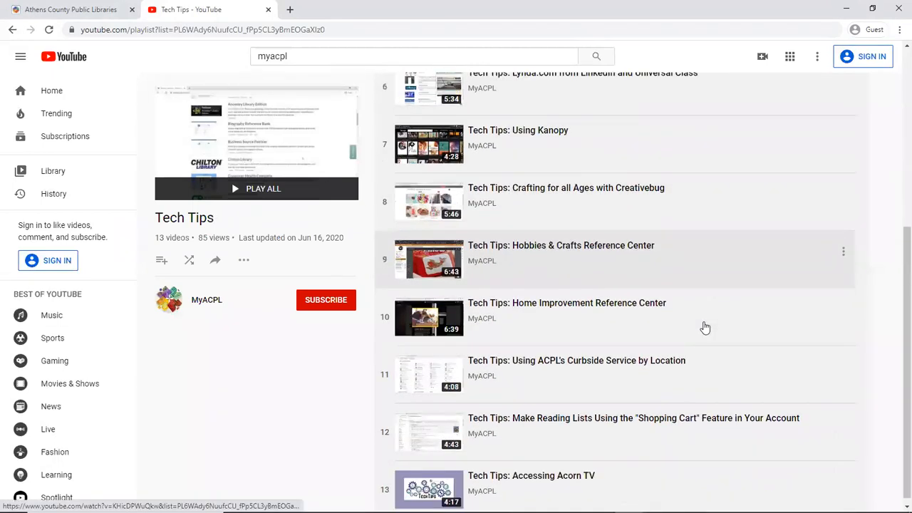
{"action": "scroll", "scroll_direction": "up", "scroll_amount": 3}
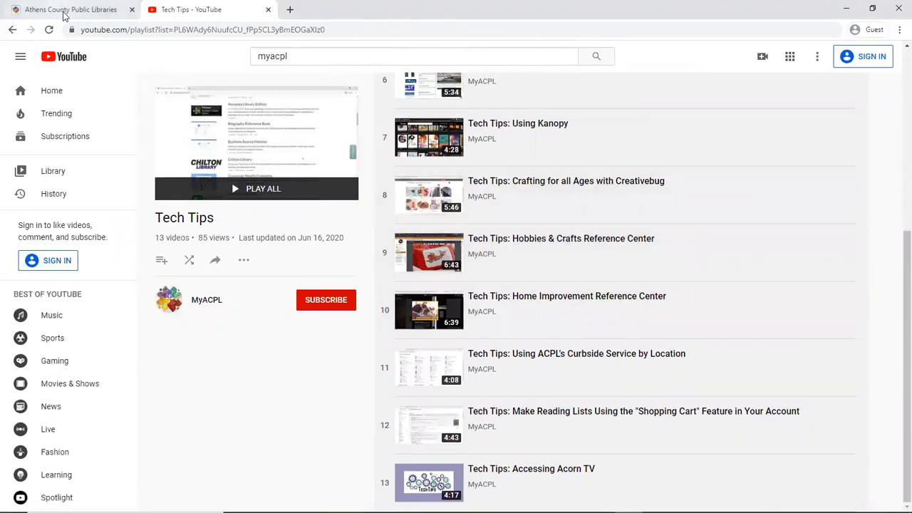
Return to the library website and show all research resources from the Research menu
{"action": "left_click", "coordinate": [71, 9]}
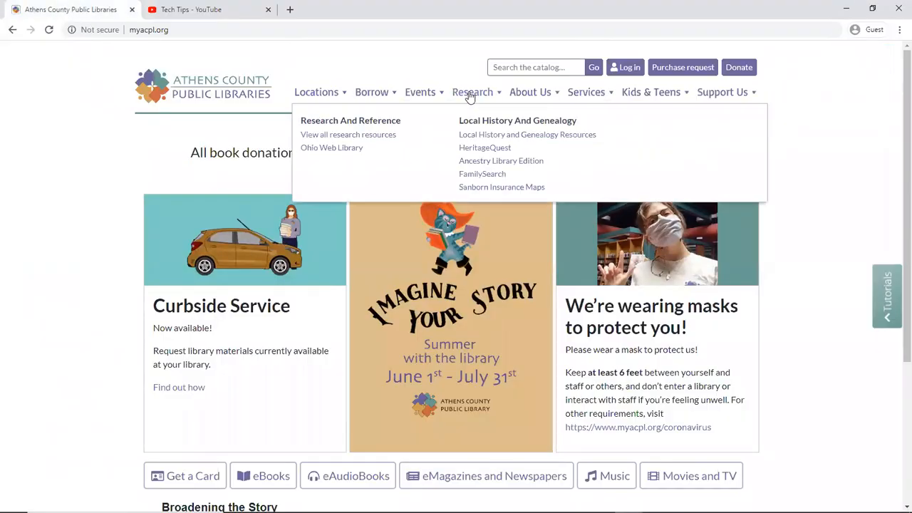
{"action": "mouse_move", "coordinate": [354, 143]}
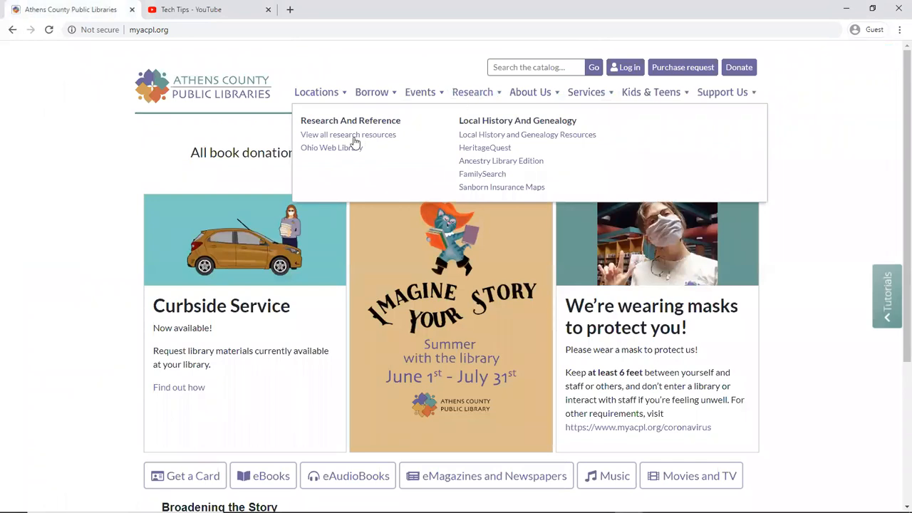
{"action": "left_click", "coordinate": [348, 134]}
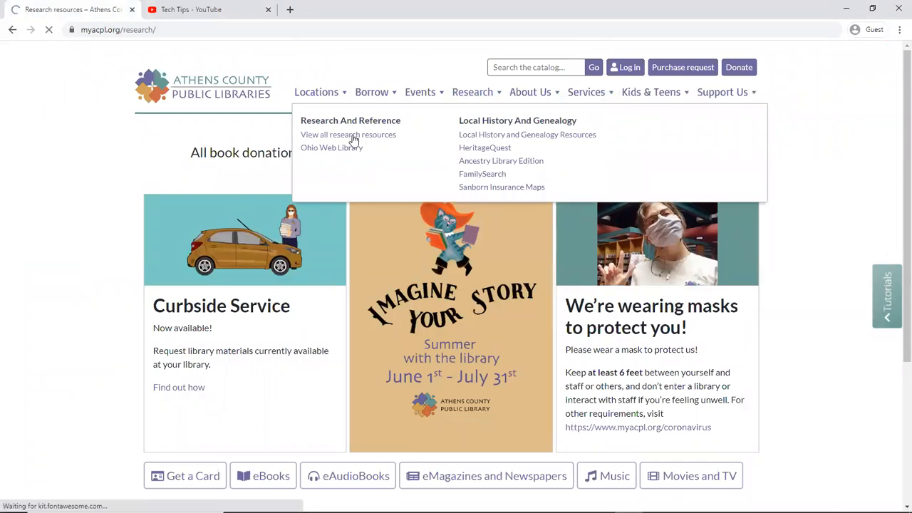
{"action": "left_click", "coordinate": [348, 134]}
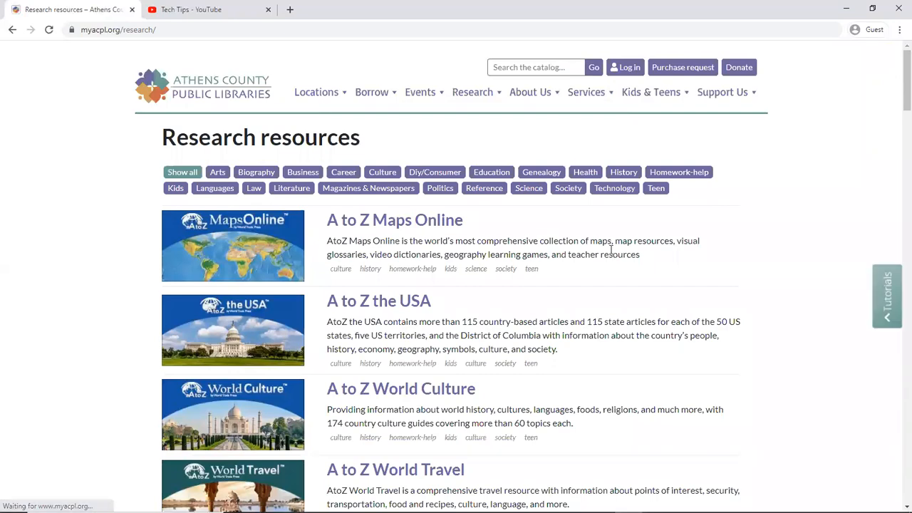
Scroll the alphabetical database list down to the Mango Languages entry
{"action": "scroll", "scroll_direction": "down", "scroll_amount": 3}
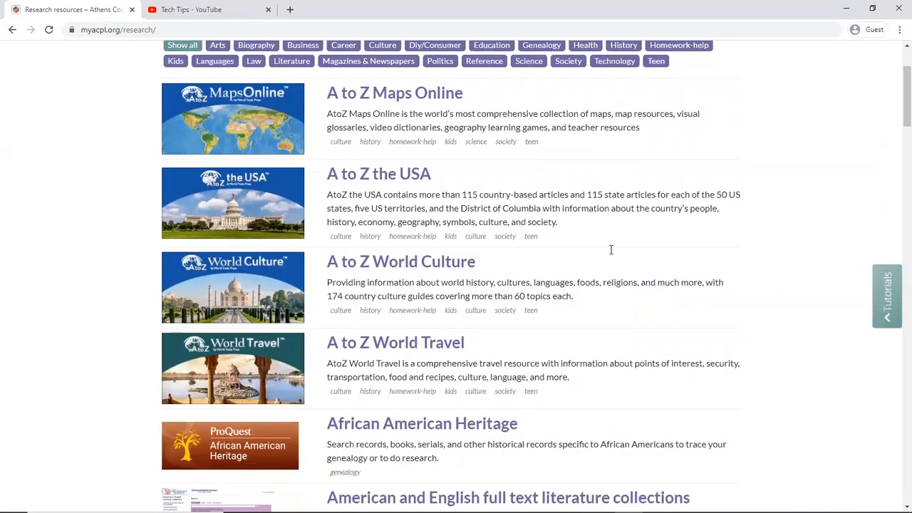
{"action": "scroll", "scroll_direction": "down", "scroll_amount": 3}
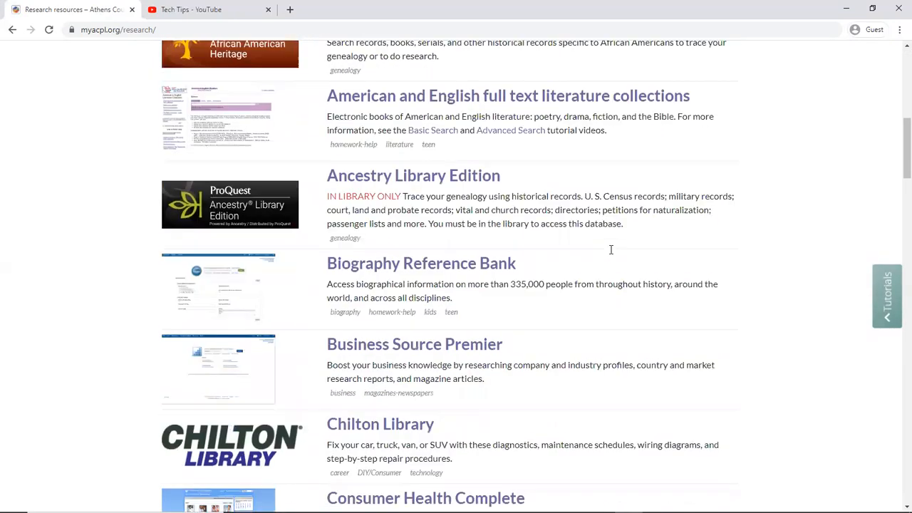
{"action": "scroll", "scroll_direction": "down", "scroll_amount": 3}
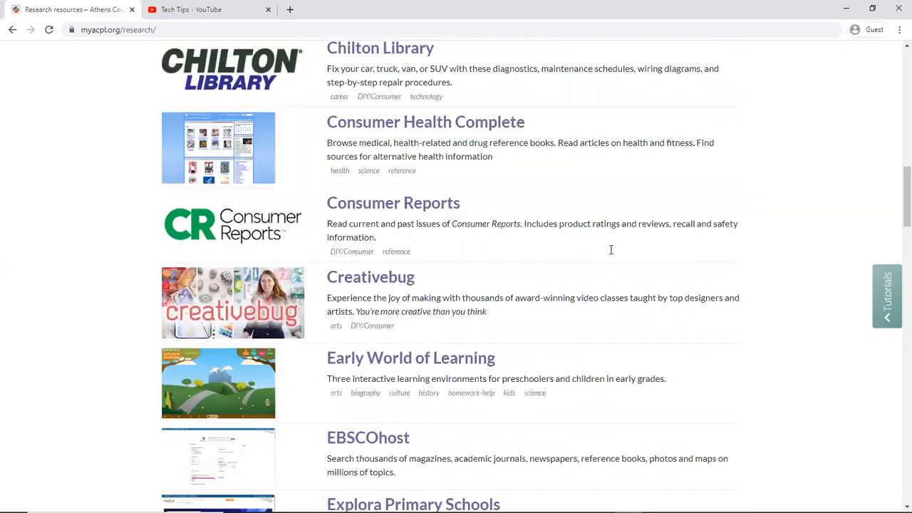
{"action": "scroll", "scroll_direction": "down", "scroll_amount": 3}
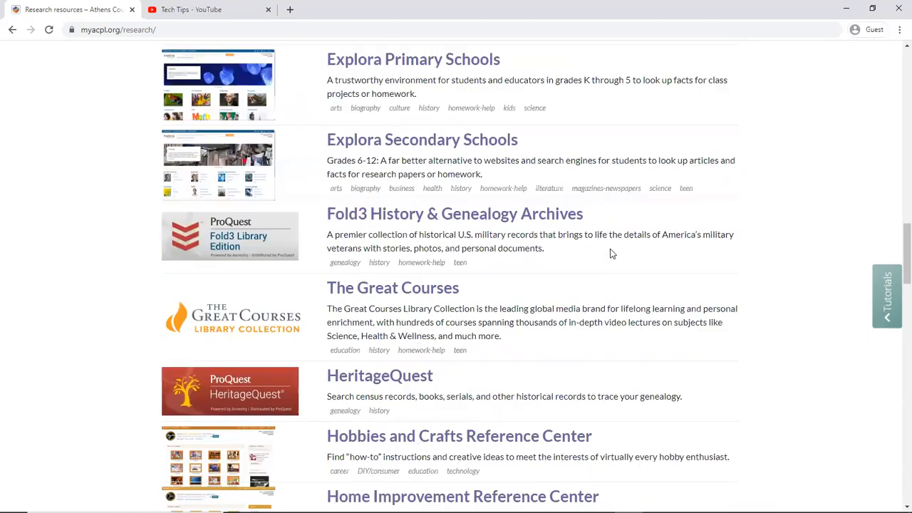
{"action": "scroll", "scroll_direction": "down", "scroll_amount": 3}
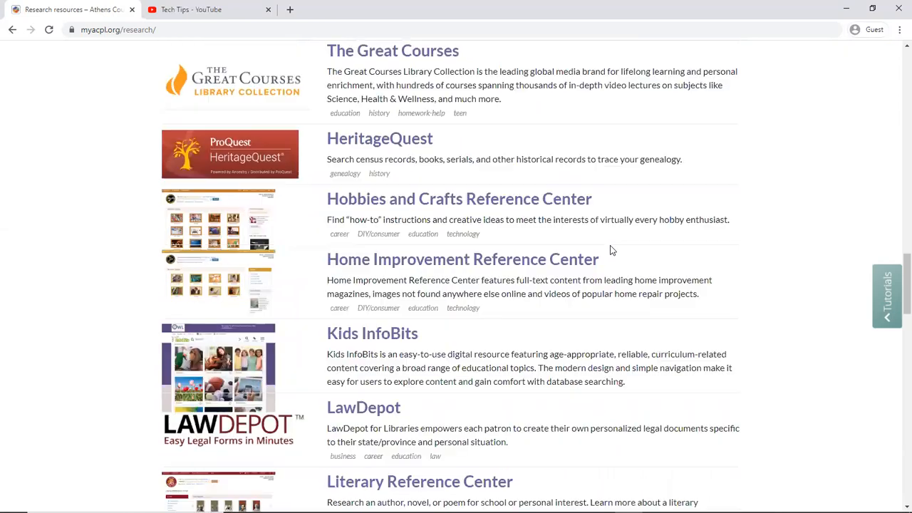
{"action": "scroll", "scroll_direction": "down", "scroll_amount": 3}
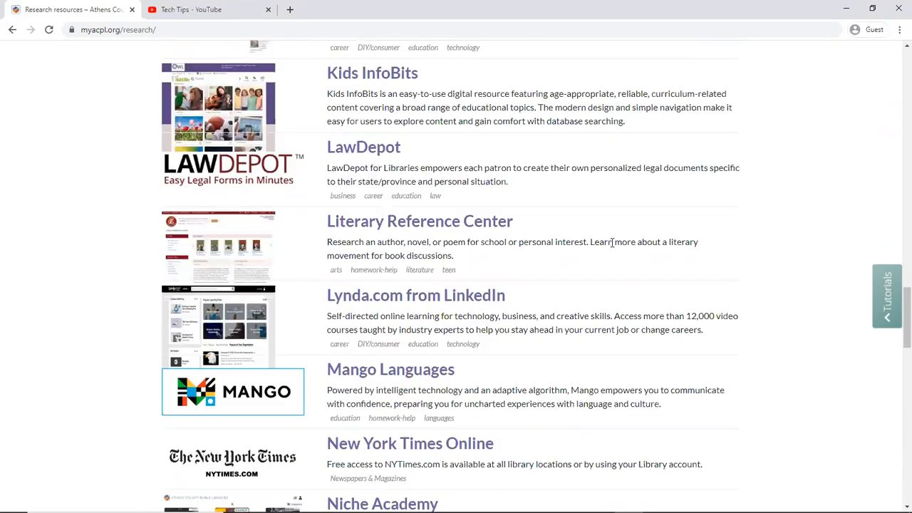
{"action": "scroll", "scroll_direction": "down", "scroll_amount": 3}
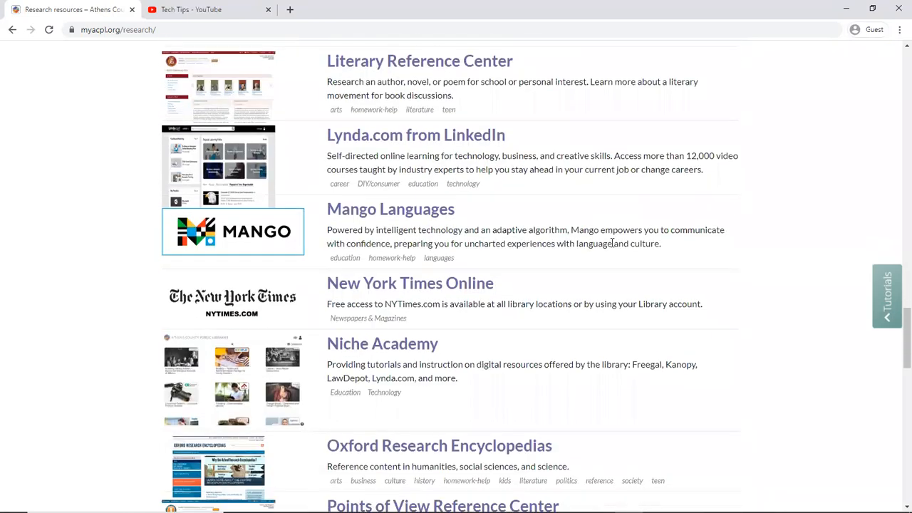
{"action": "scroll", "scroll_direction": "down", "scroll_amount": 3}
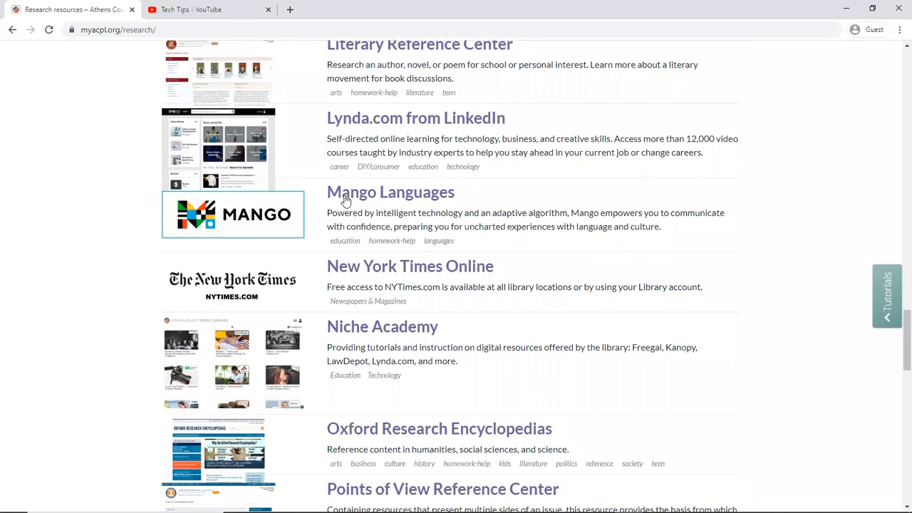
{"action": "mouse_move", "coordinate": [378, 196]}
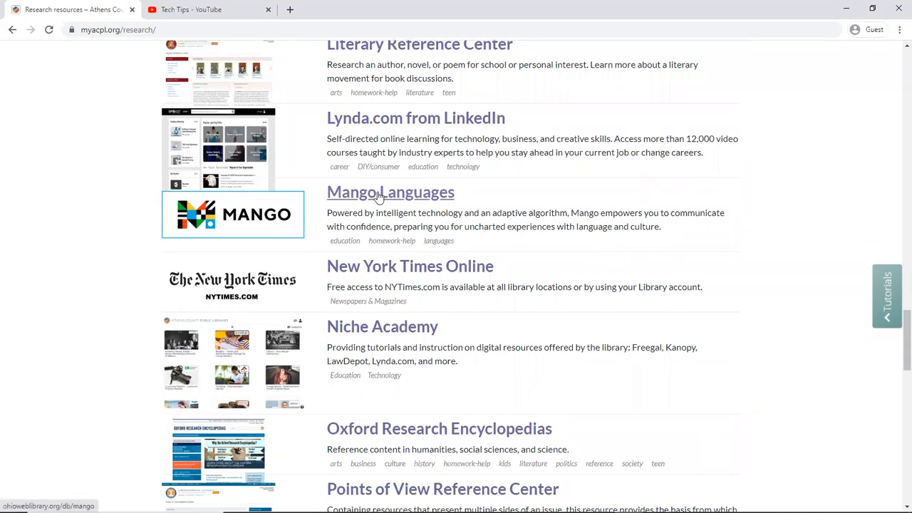
Enter Mango Languages via Ohio Web Library with library card number 9999
{"action": "left_click", "coordinate": [390, 192]}
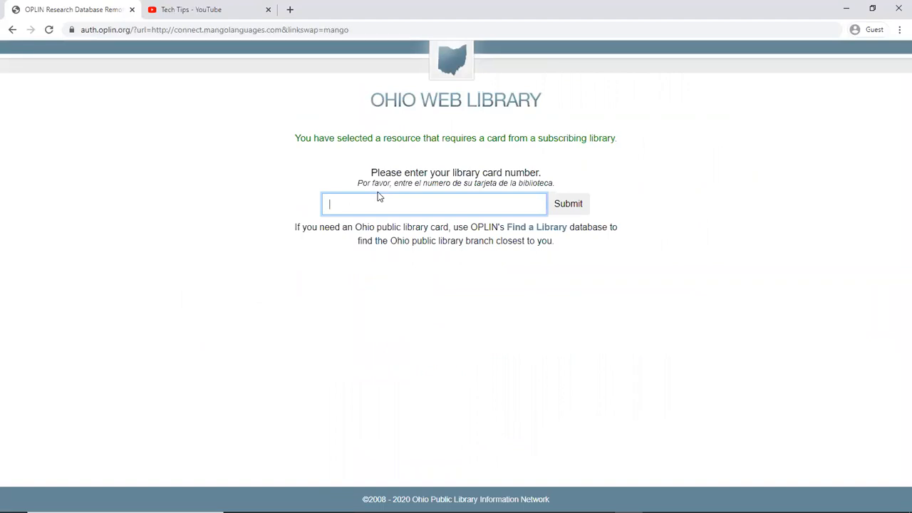
{"action": "mouse_move", "coordinate": [379, 205]}
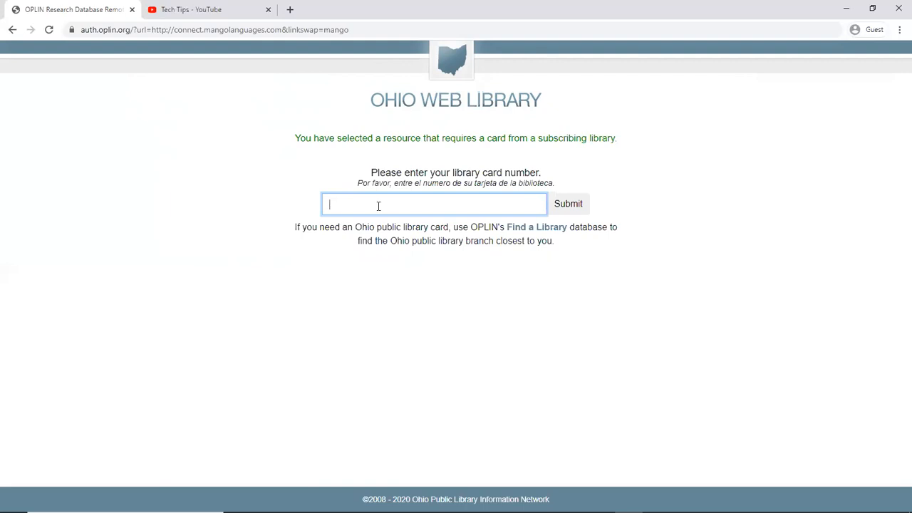
{"action": "type", "text": "9999995"}
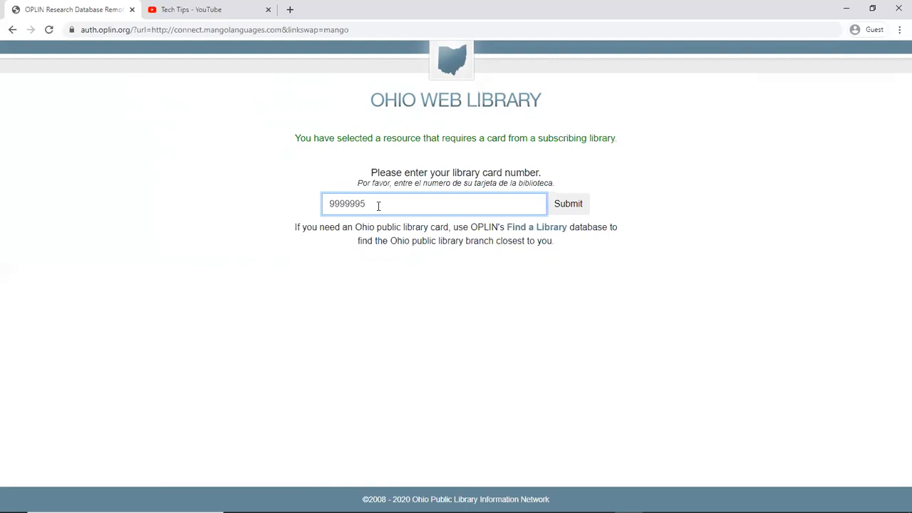
{"action": "left_click", "coordinate": [568, 203]}
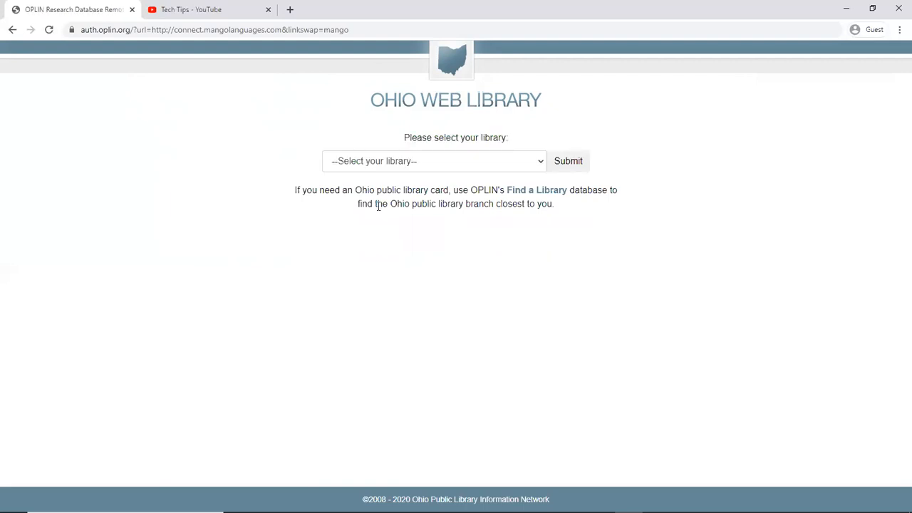
Select Athens County Public Libraries as the library and submit to continue to Mango
{"action": "left_click", "coordinate": [433, 160]}
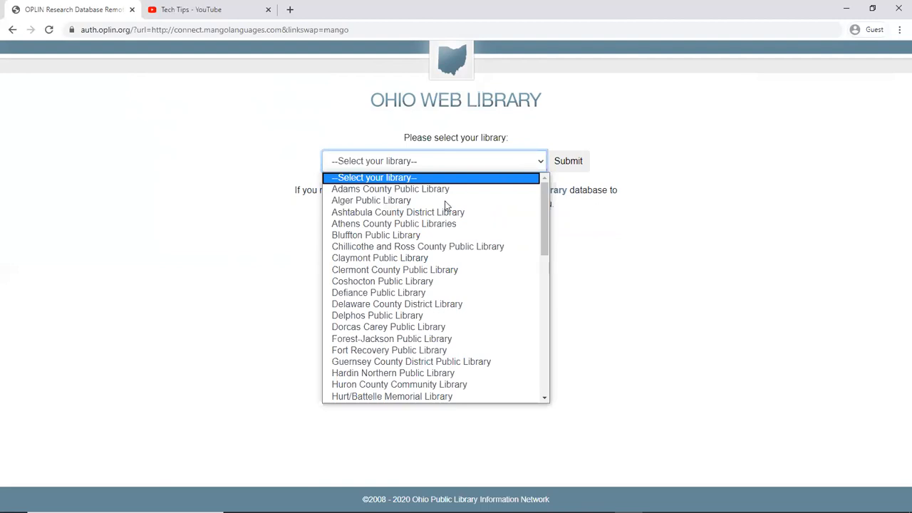
{"action": "left_click", "coordinate": [393, 222]}
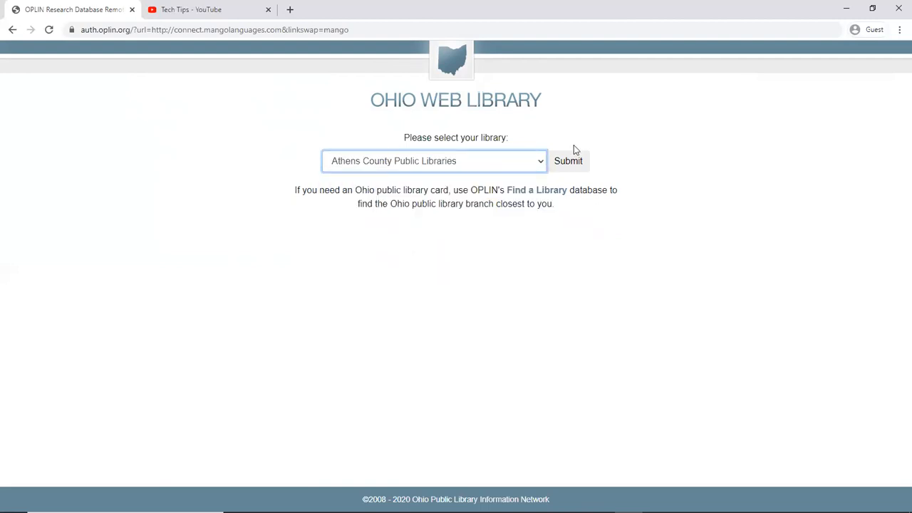
{"action": "left_click", "coordinate": [567, 159]}
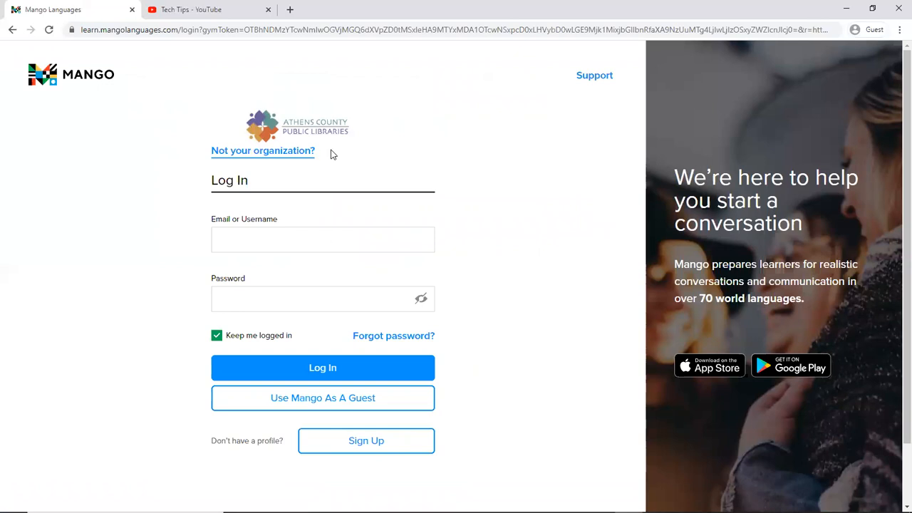
{"action": "mouse_move", "coordinate": [271, 117]}
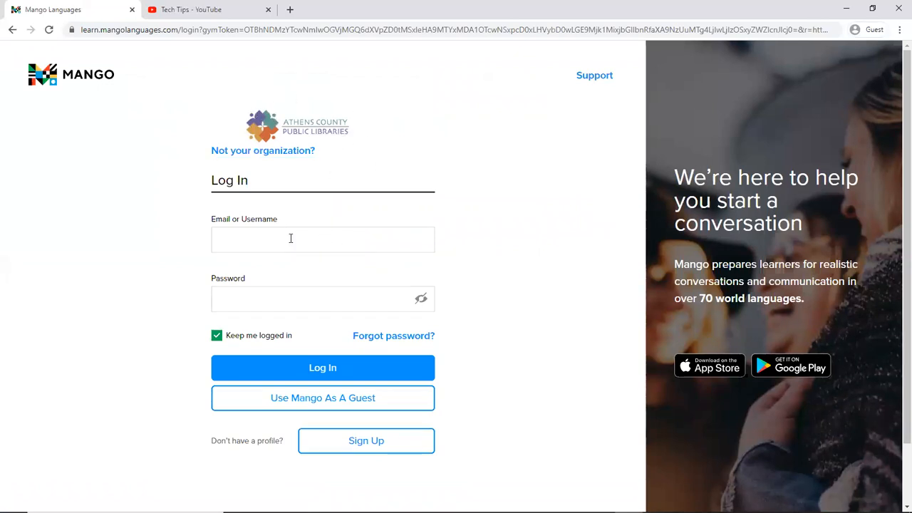
{"action": "mouse_move", "coordinate": [443, 243]}
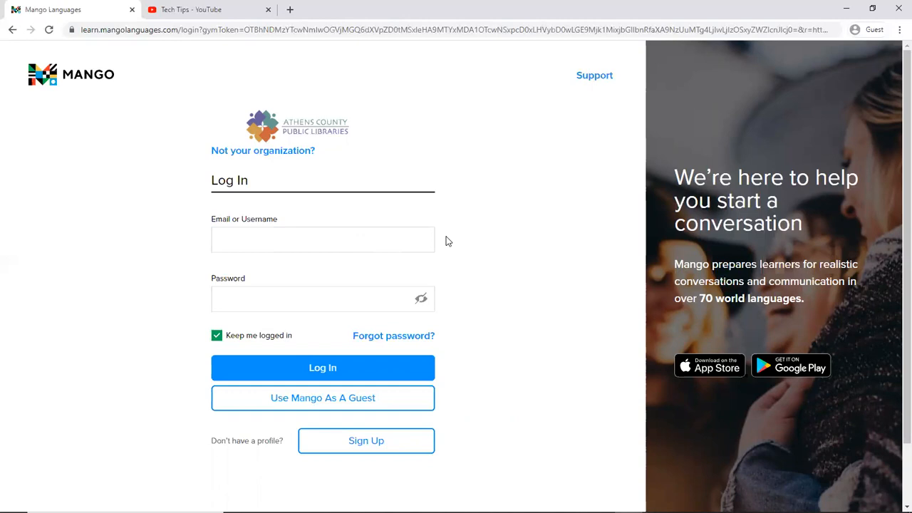
{"action": "mouse_move", "coordinate": [454, 256]}
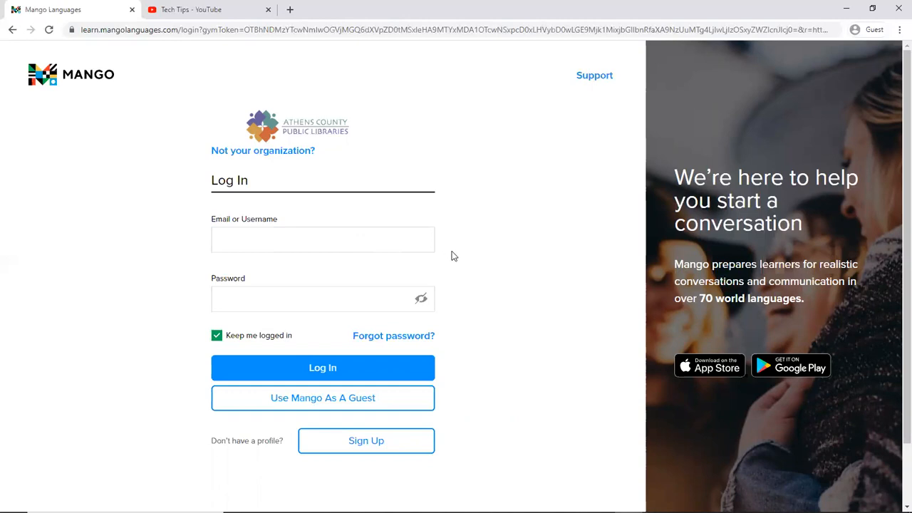
{"action": "mouse_move", "coordinate": [435, 398]}
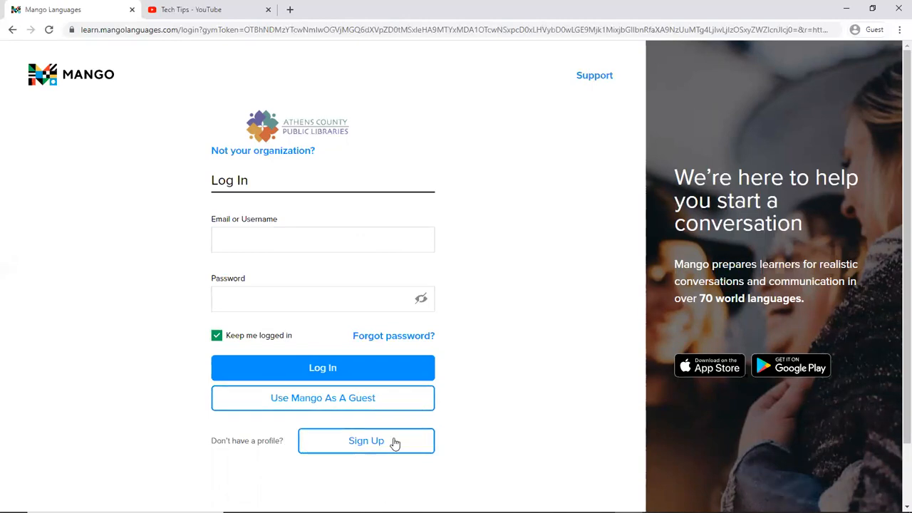
{"action": "mouse_move", "coordinate": [322, 398]}
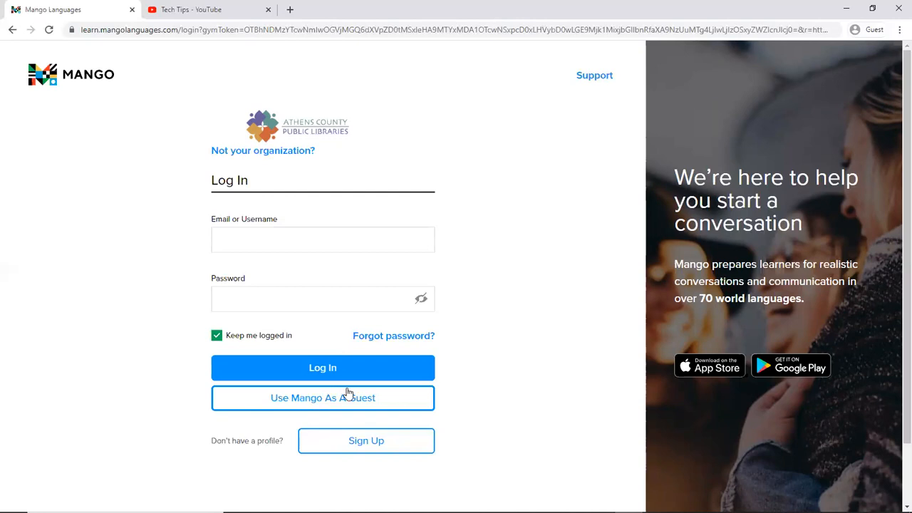
{"action": "left_click", "coordinate": [323, 239]}
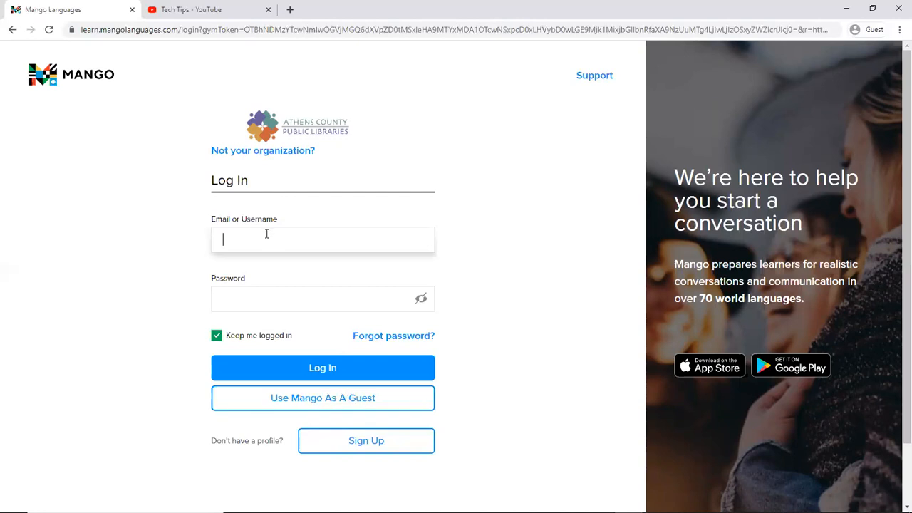
{"action": "type", "text": "sc"}
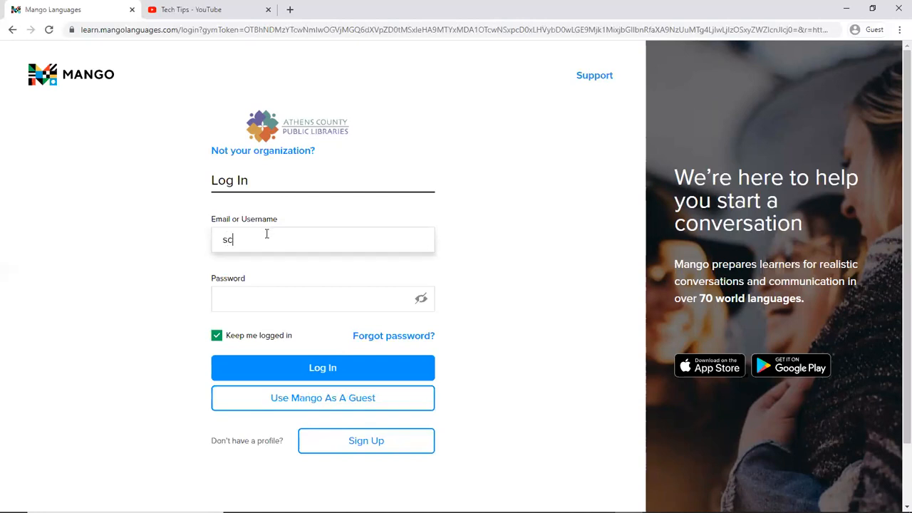
{"action": "type", "text": "ornwell"}
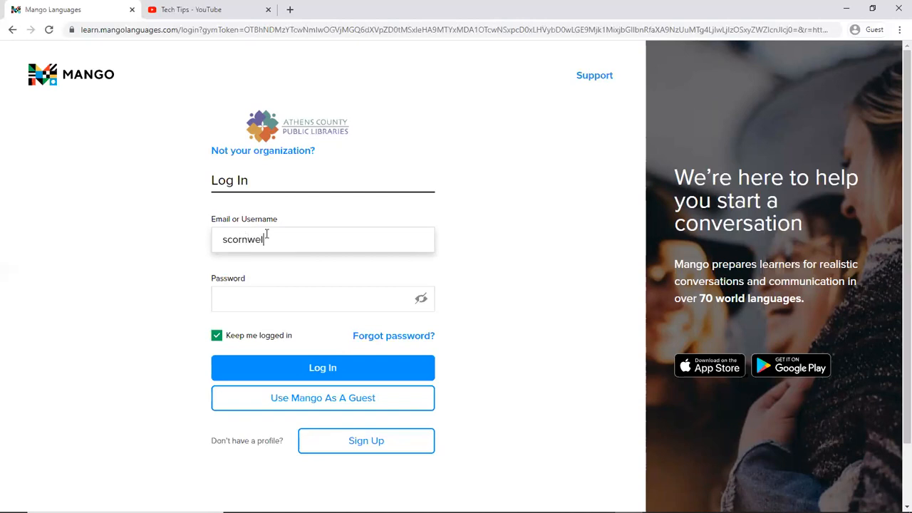
{"action": "type", "text": "@"}
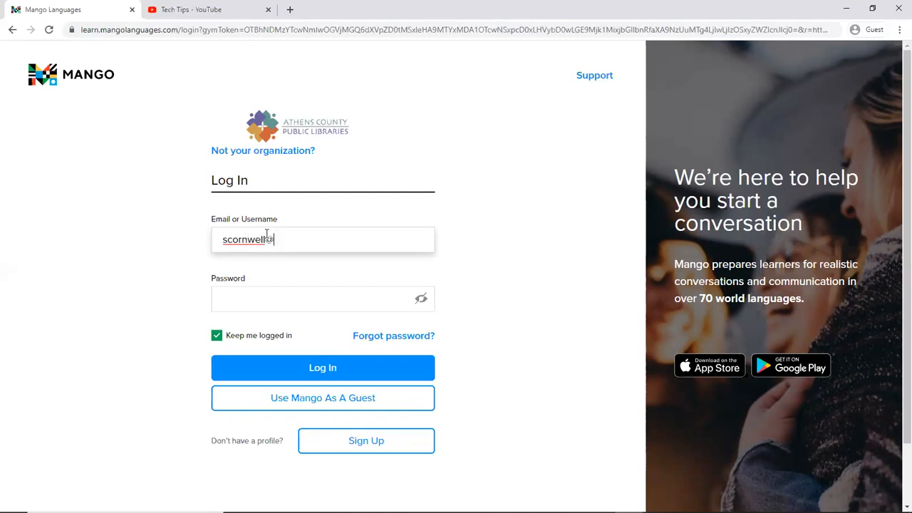
{"action": "type", "text": "@mya"}
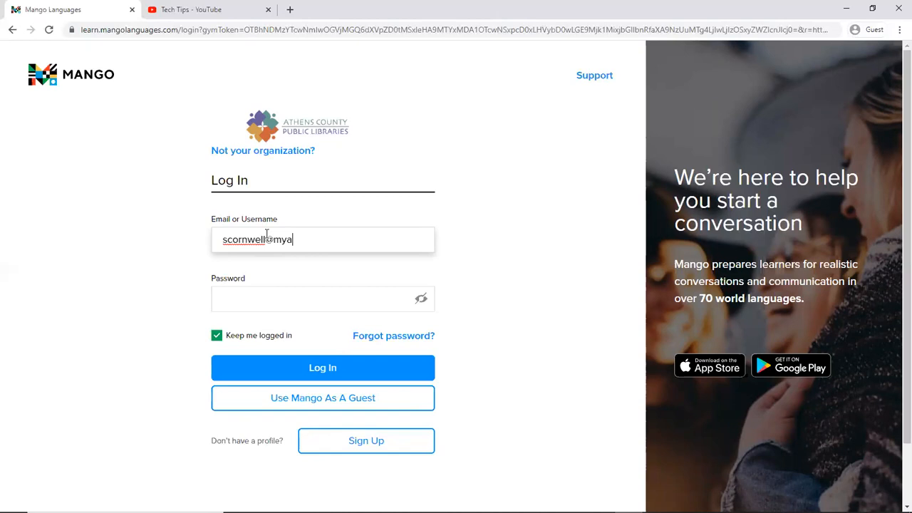
{"action": "type", "text": "cpl"}
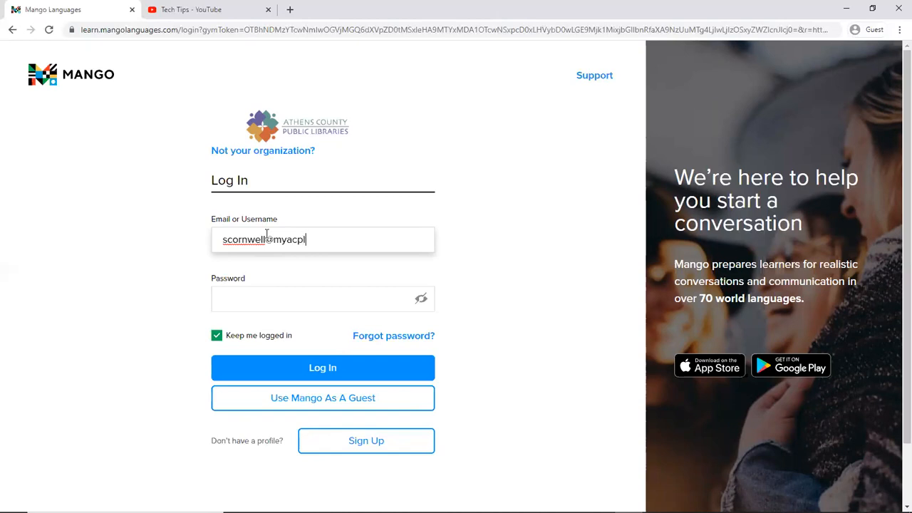
{"action": "type", "text": "."}
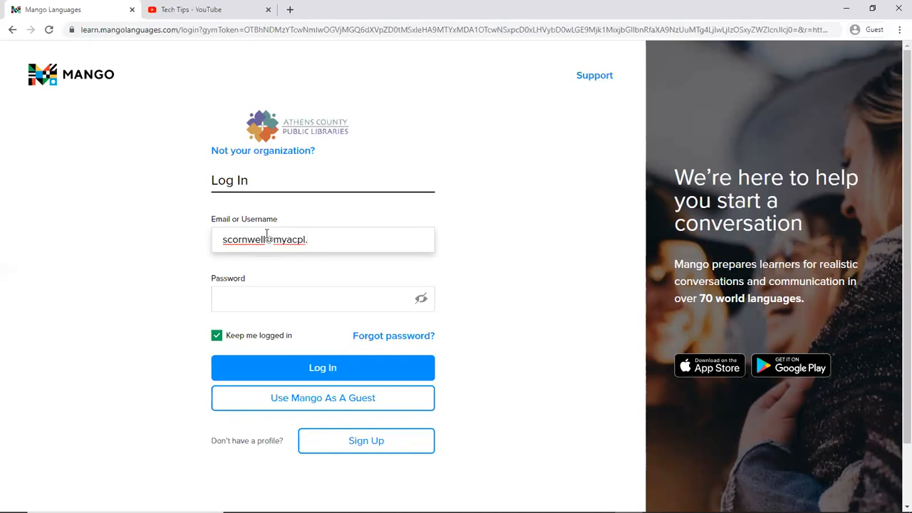
{"action": "type", "text": "org"}
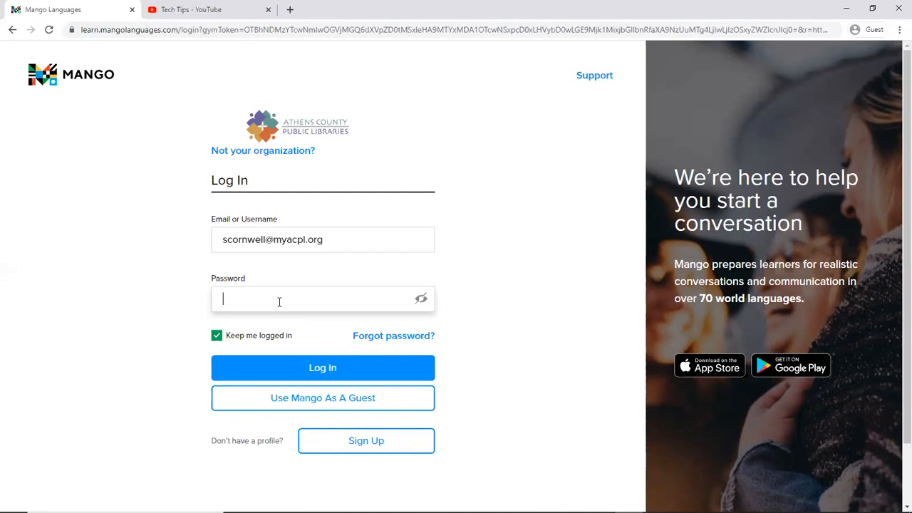
Enter the password and log in to the Mango Languages account
{"action": "type", "text": "••"}
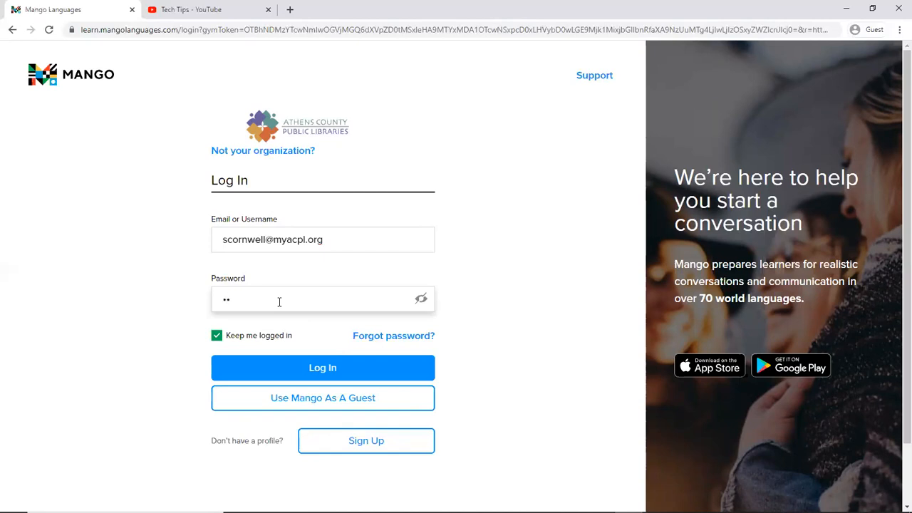
{"action": "type", "text": "••"}
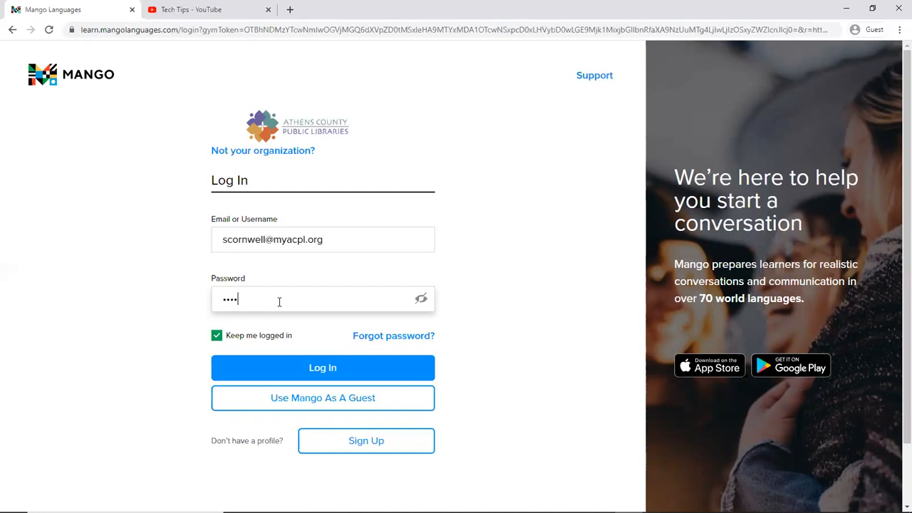
{"action": "type", "text": "•"}
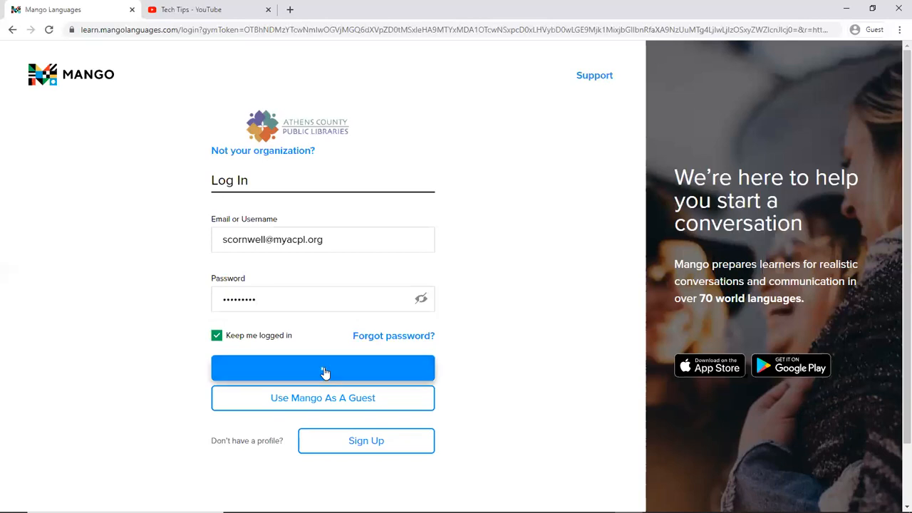
{"action": "left_click", "coordinate": [322, 368]}
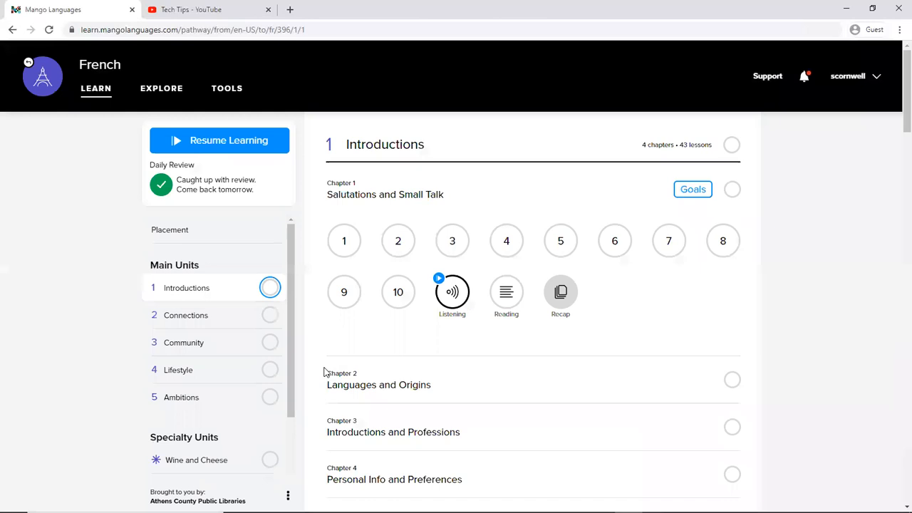
{"action": "mouse_move", "coordinate": [767, 233]}
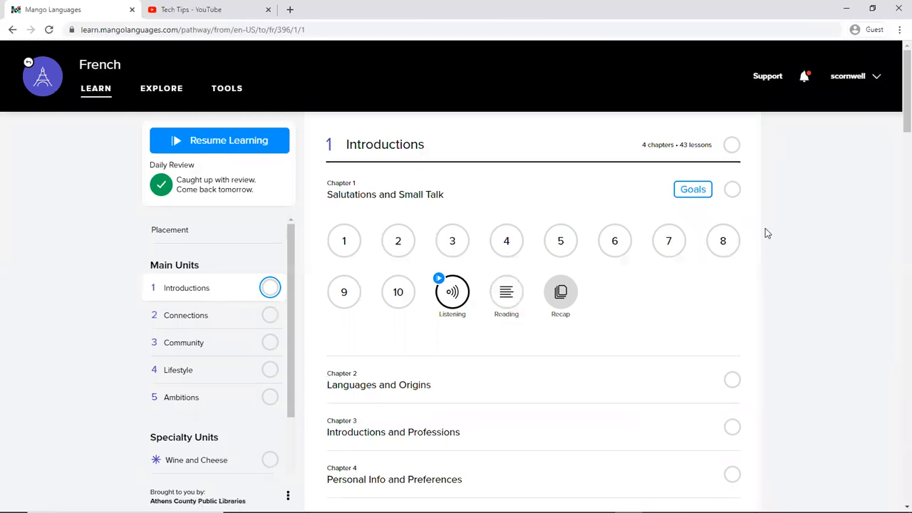
{"action": "mouse_move", "coordinate": [794, 220]}
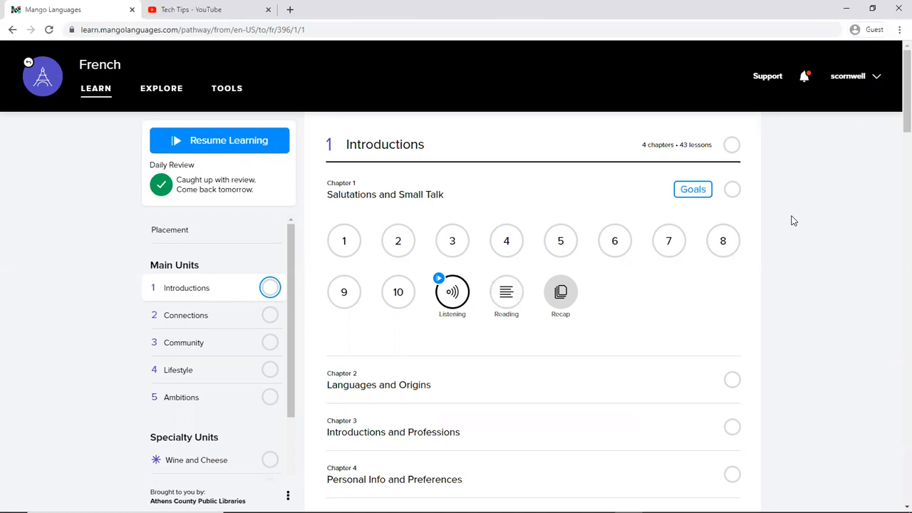
{"action": "mouse_move", "coordinate": [669, 90]}
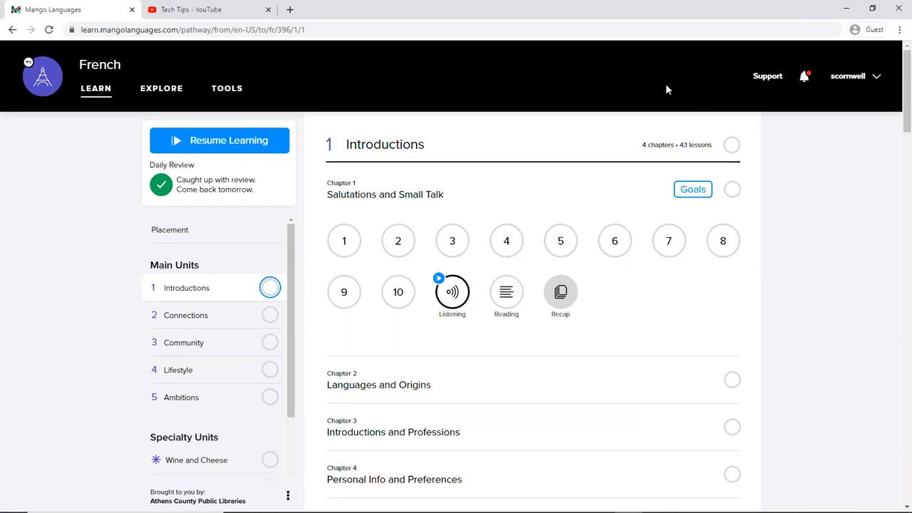
{"action": "mouse_move", "coordinate": [439, 85]}
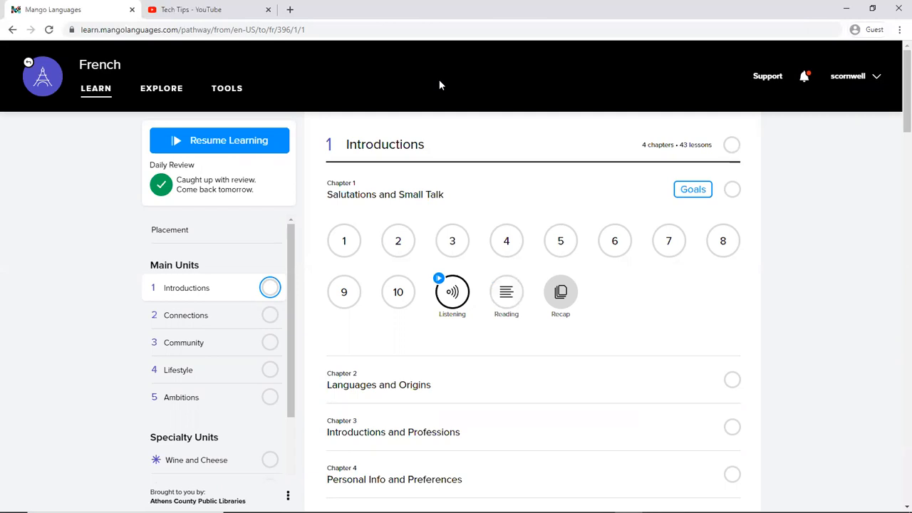
{"action": "mouse_move", "coordinate": [819, 105]}
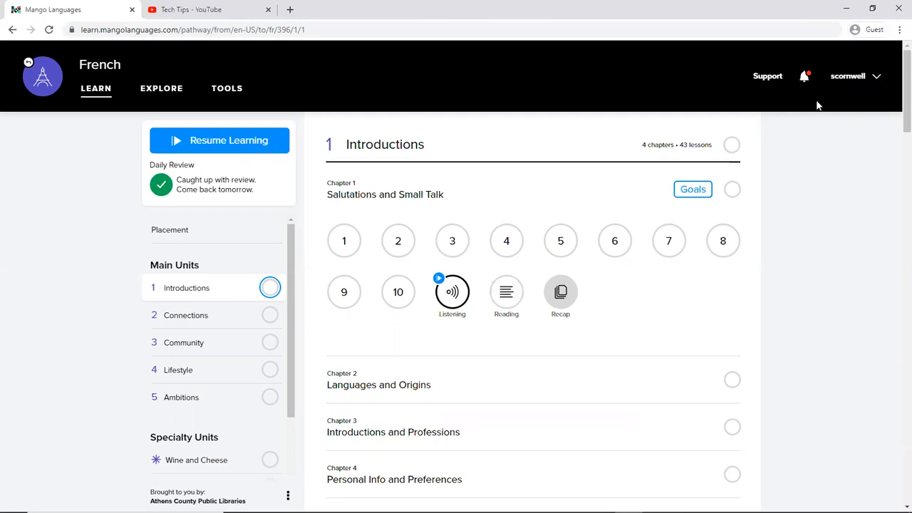
{"action": "left_click", "coordinate": [854, 77]}
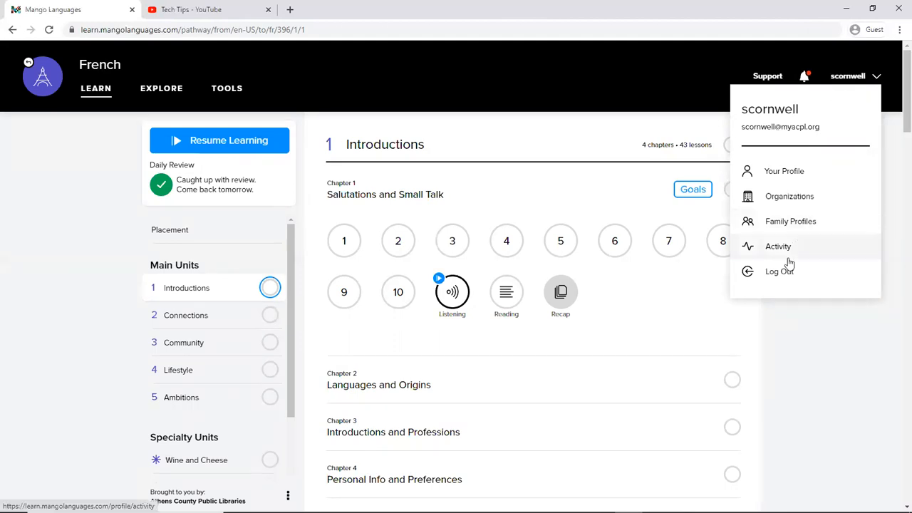
{"action": "mouse_move", "coordinate": [780, 273]}
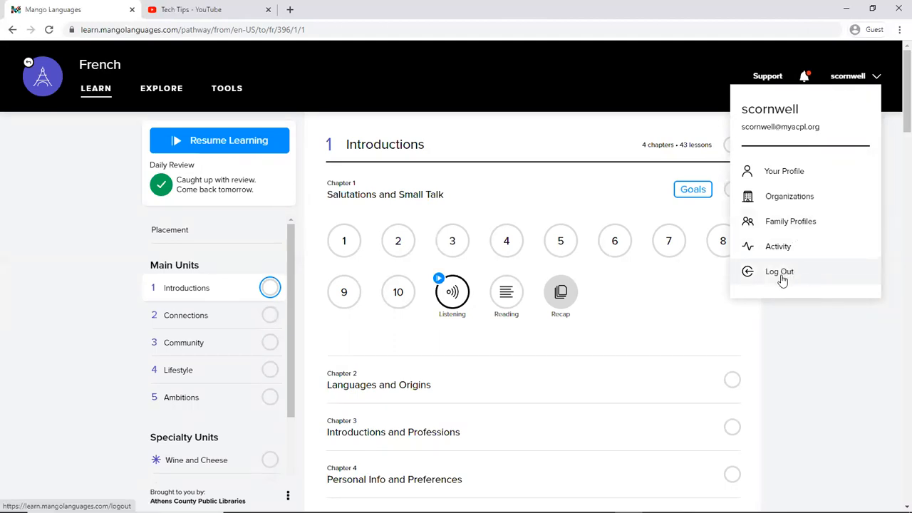
{"action": "mouse_move", "coordinate": [784, 171]}
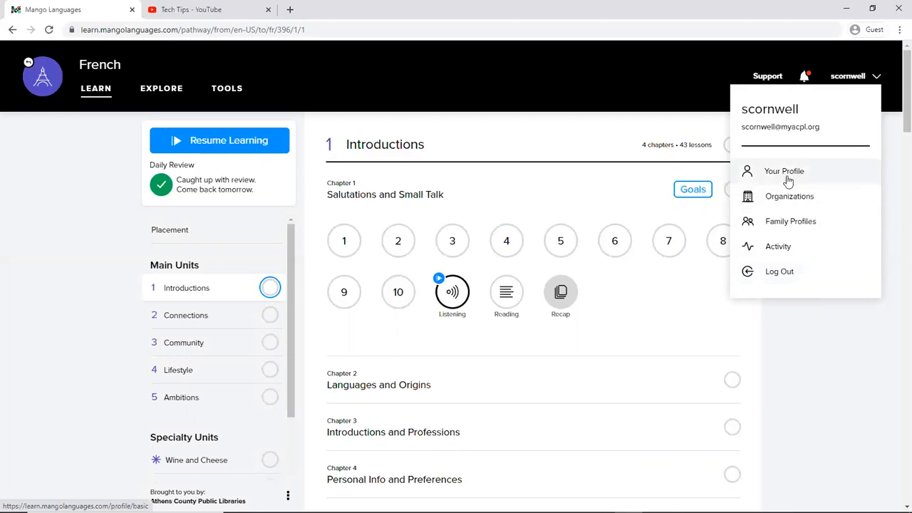
{"action": "mouse_move", "coordinate": [789, 197]}
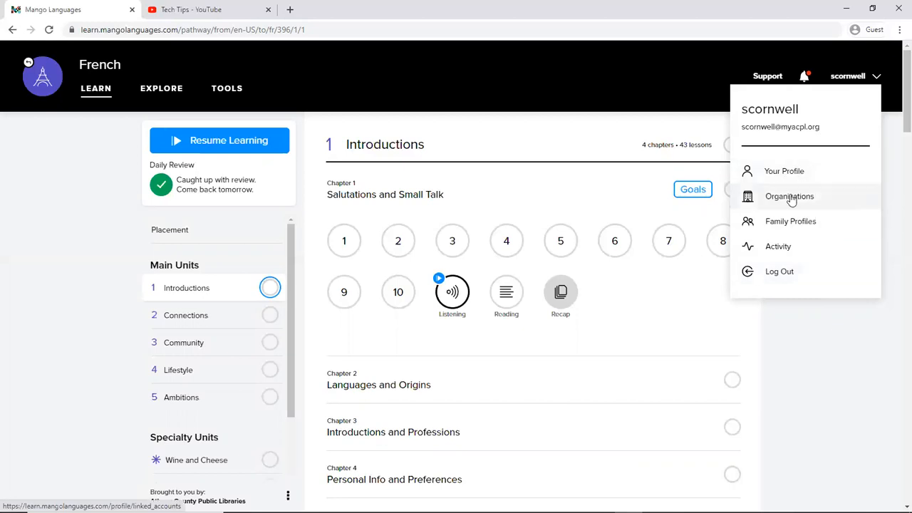
{"action": "mouse_move", "coordinate": [784, 221]}
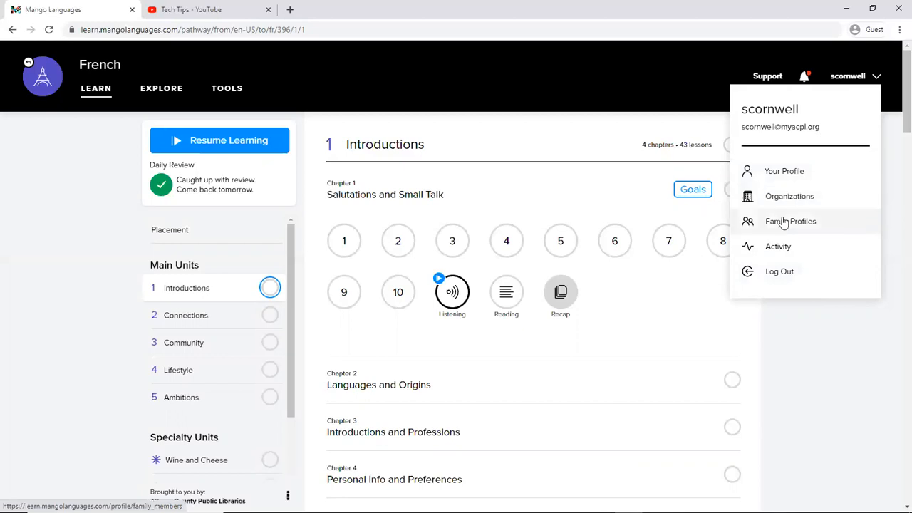
{"action": "mouse_move", "coordinate": [804, 225]}
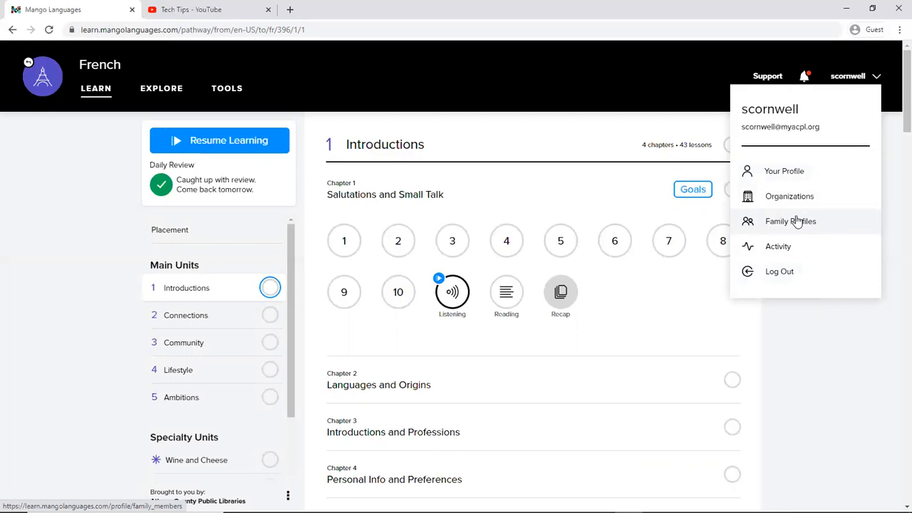
{"action": "mouse_move", "coordinate": [787, 221]}
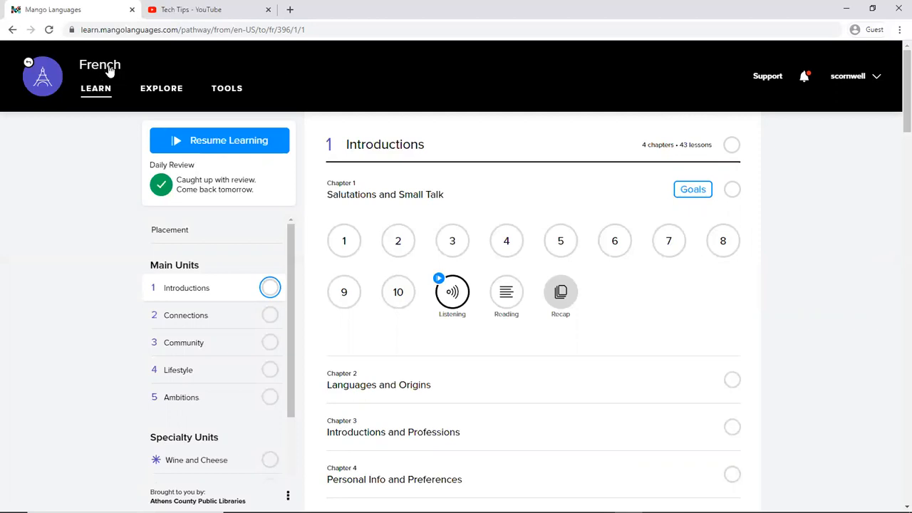
{"action": "mouse_move", "coordinate": [57, 77]}
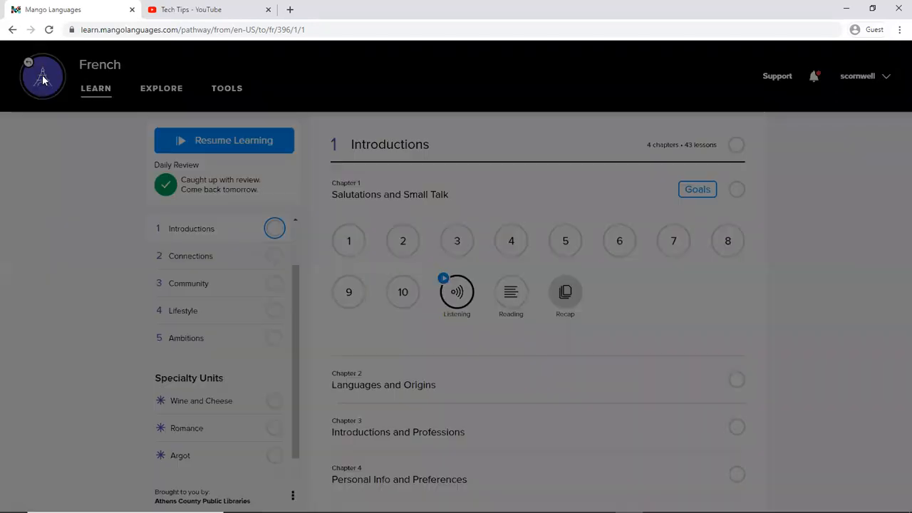
Show the language chooser and scroll the All Languages list from Arabic down to Spanish (Castilian)
{"action": "left_click", "coordinate": [43, 77]}
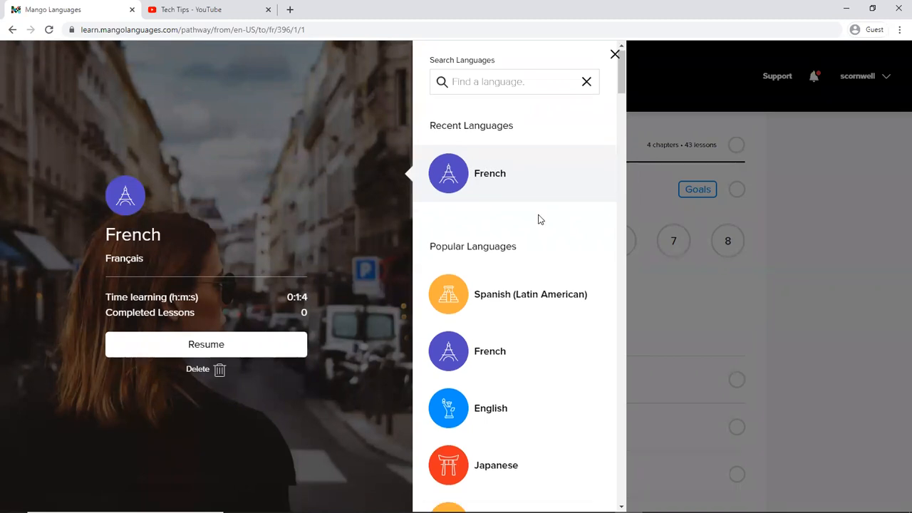
{"action": "scroll", "scroll_direction": "down", "scroll_amount": 3}
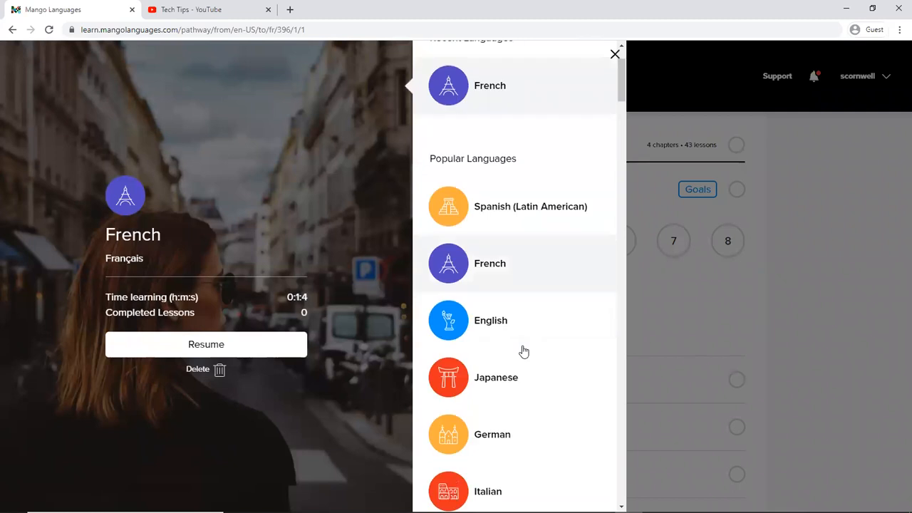
{"action": "scroll", "scroll_direction": "down", "scroll_amount": 3}
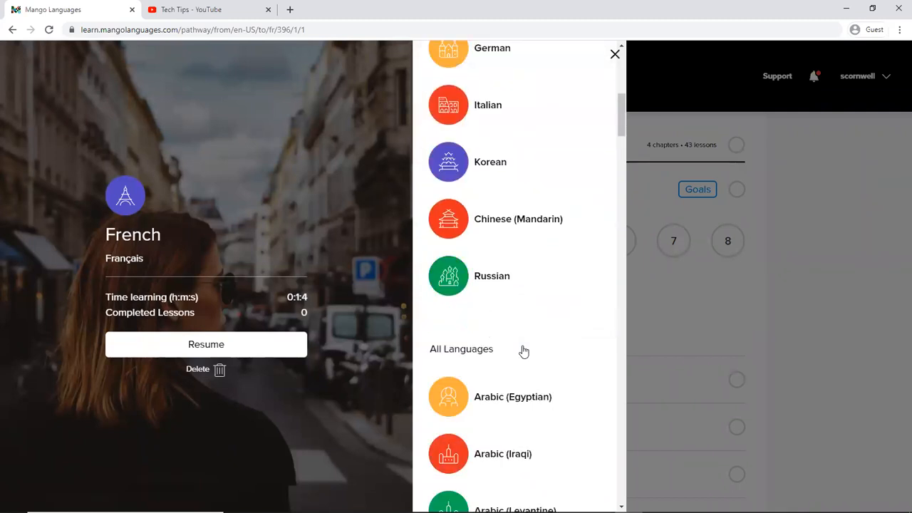
{"action": "scroll", "scroll_direction": "down", "scroll_amount": 3}
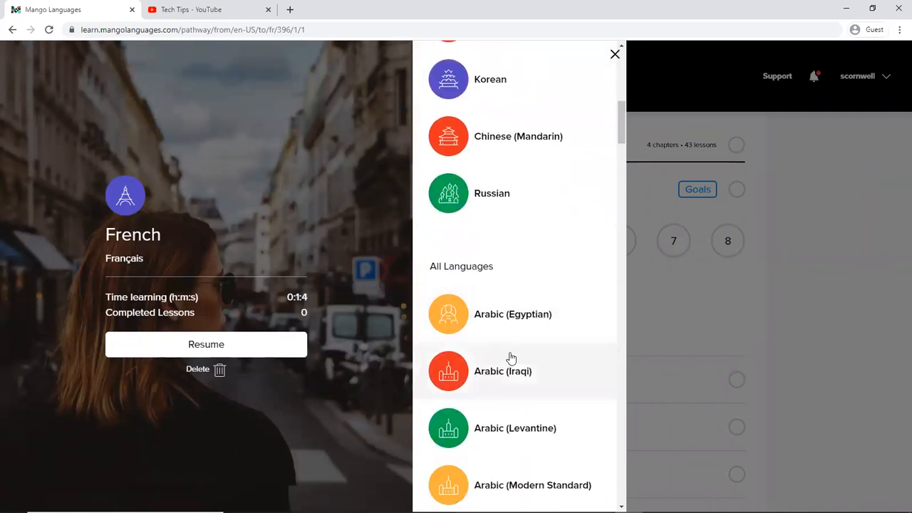
{"action": "scroll", "scroll_direction": "down", "scroll_amount": 3}
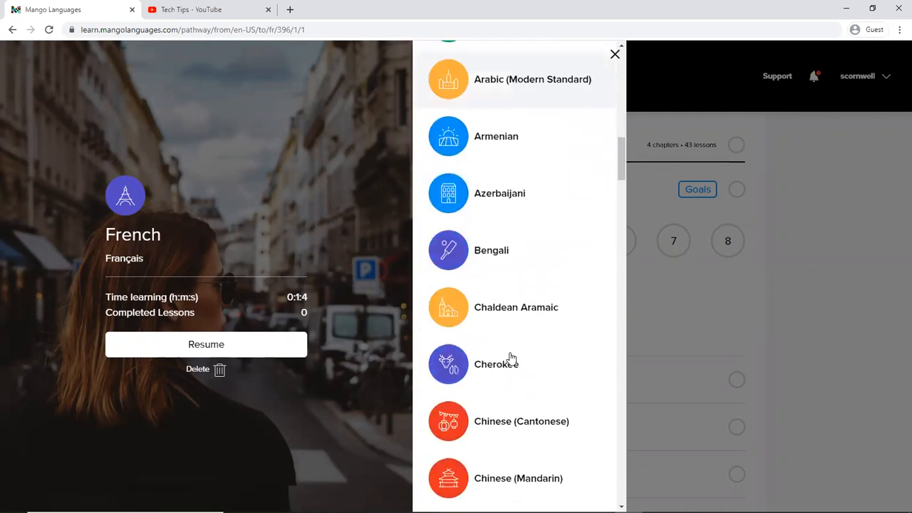
{"action": "scroll", "scroll_direction": "down", "scroll_amount": 3}
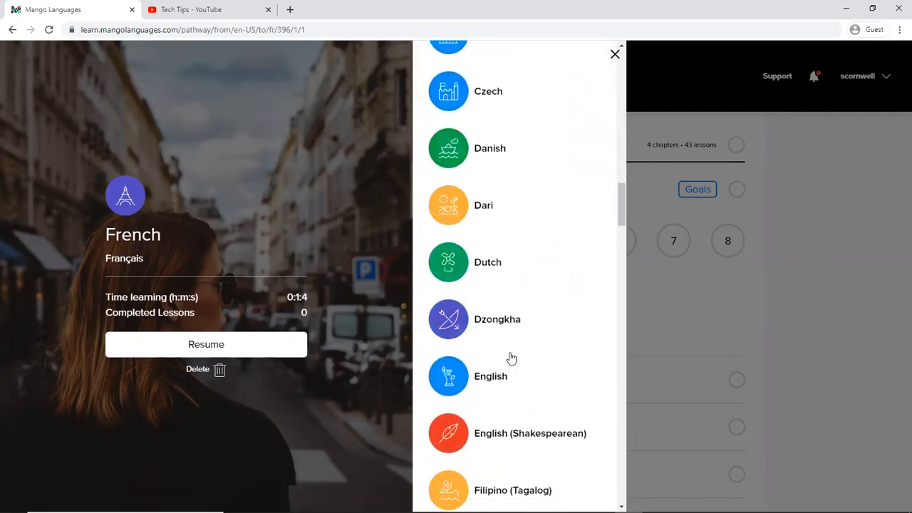
{"action": "scroll", "scroll_direction": "down", "scroll_amount": 3}
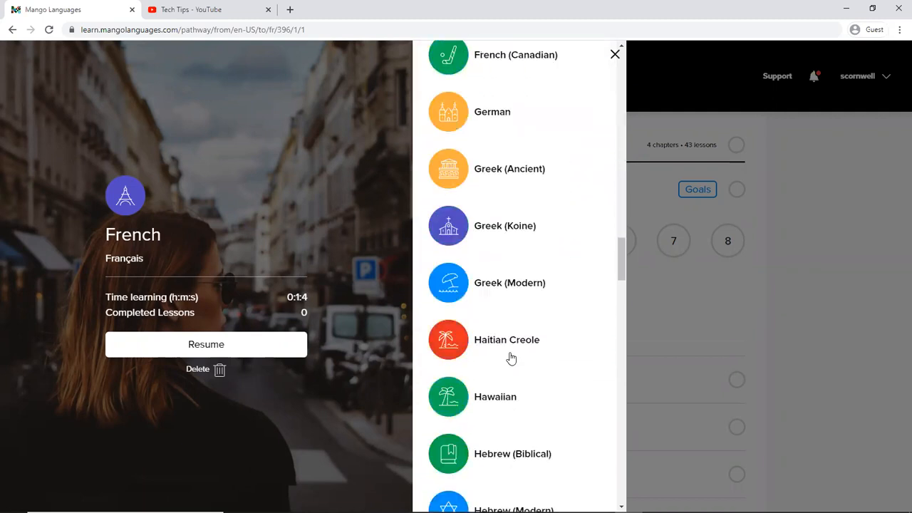
{"action": "scroll", "scroll_direction": "down", "scroll_amount": 3}
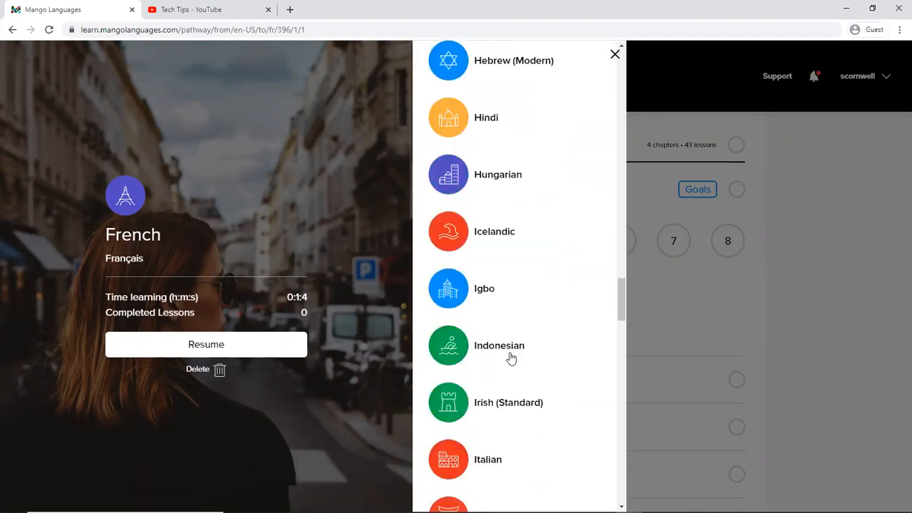
{"action": "scroll", "scroll_direction": "down", "scroll_amount": 3}
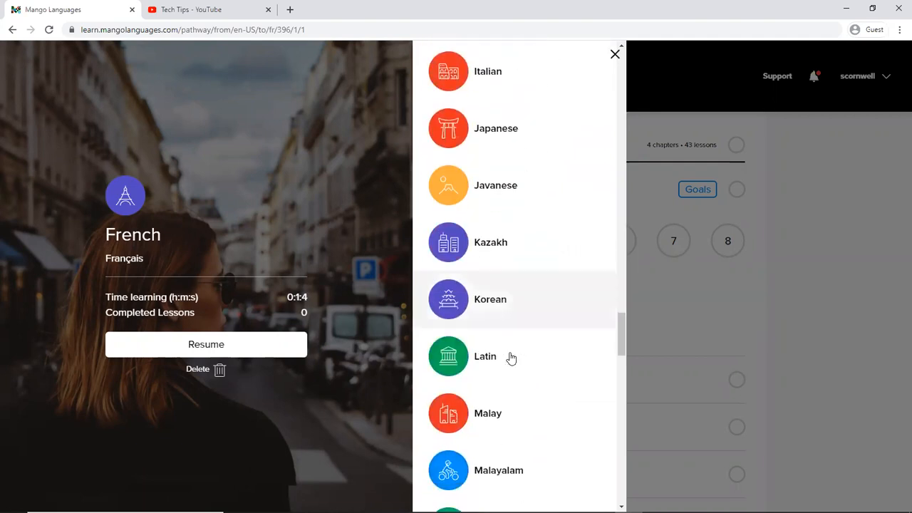
{"action": "scroll", "scroll_direction": "down", "scroll_amount": 3}
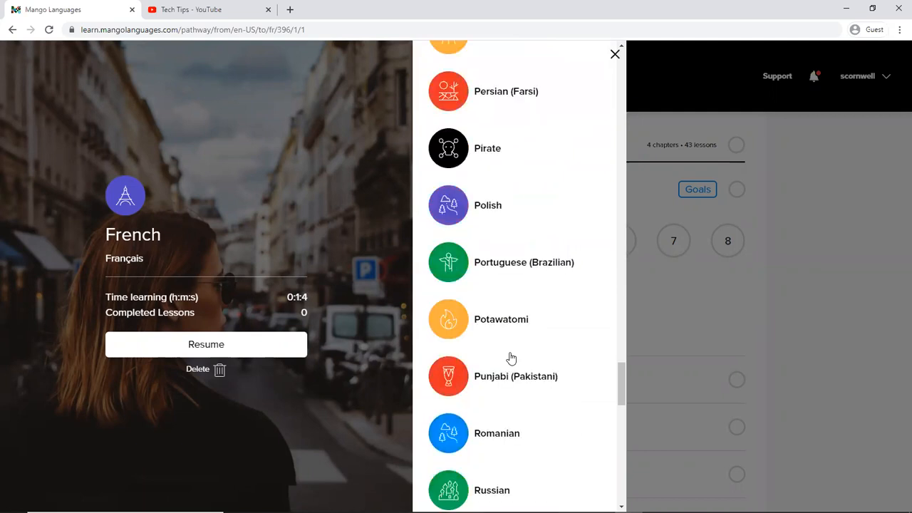
{"action": "scroll", "scroll_direction": "down", "scroll_amount": 3}
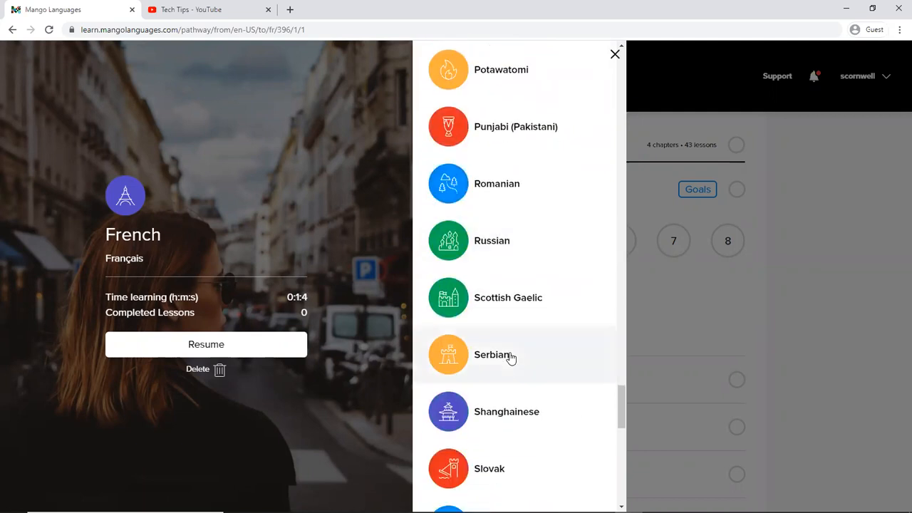
{"action": "scroll", "scroll_direction": "down", "scroll_amount": 3}
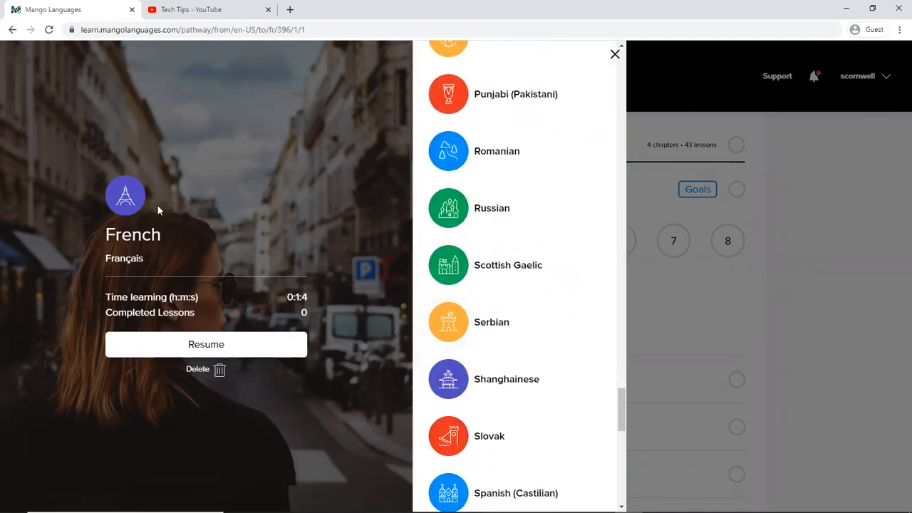
{"action": "mouse_move", "coordinate": [264, 346]}
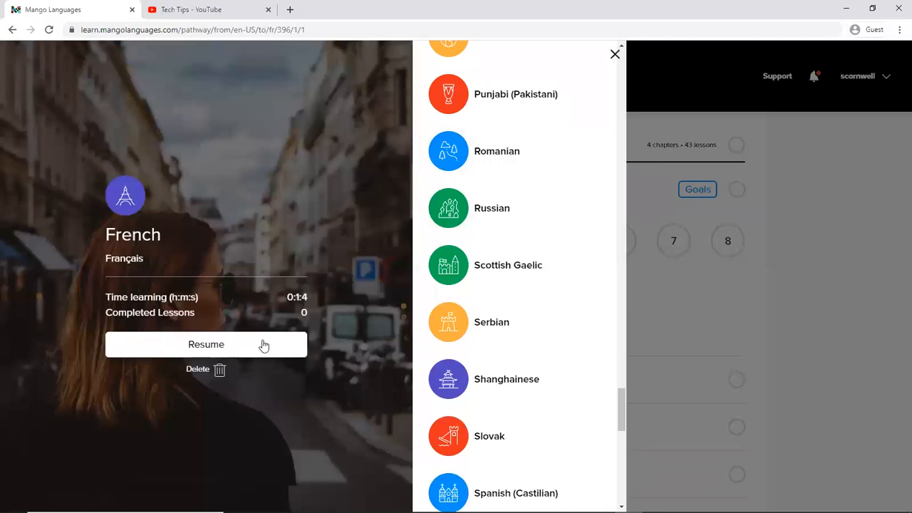
{"action": "mouse_move", "coordinate": [183, 348]}
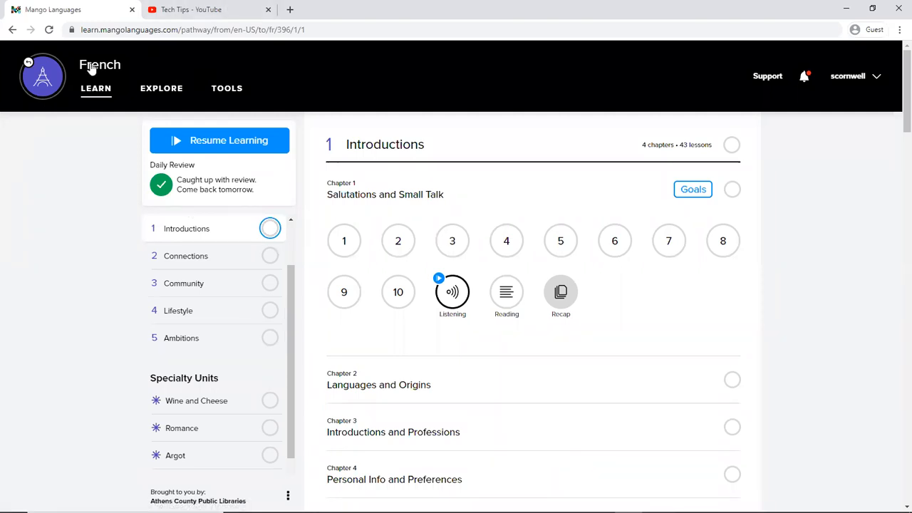
{"action": "mouse_move", "coordinate": [79, 115]}
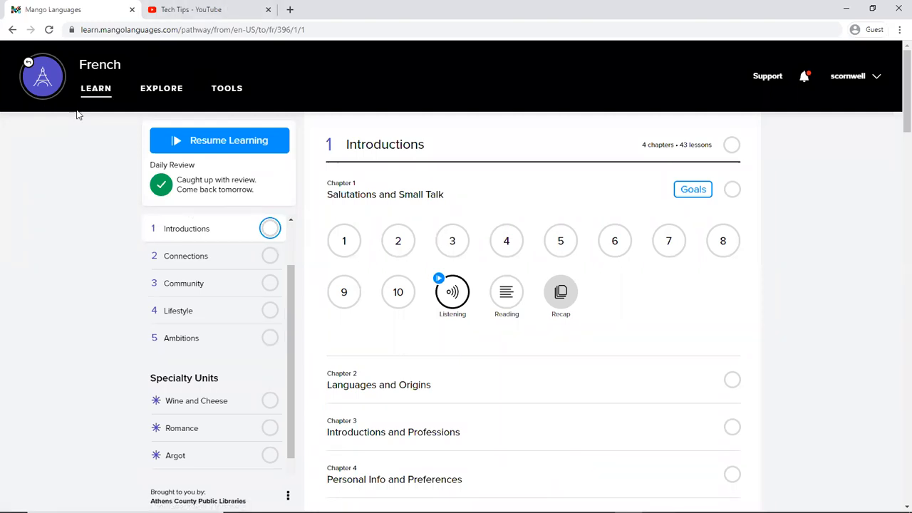
{"action": "mouse_move", "coordinate": [106, 105]}
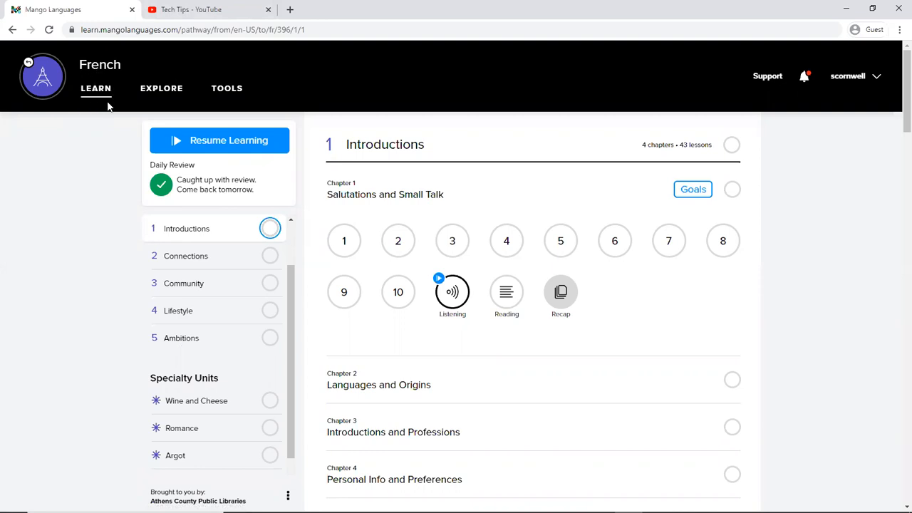
Switch to Explore and view the Little Pim page for young children
{"action": "left_click", "coordinate": [161, 89]}
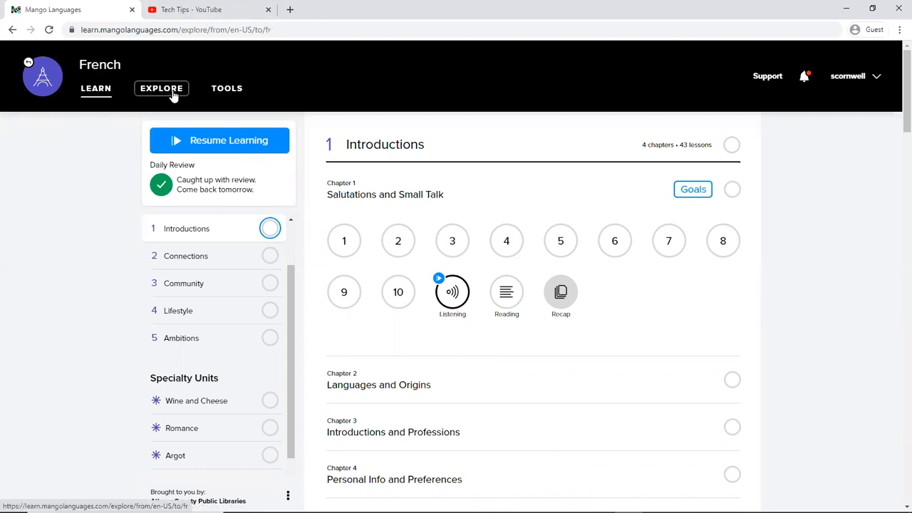
{"action": "left_click", "coordinate": [161, 89]}
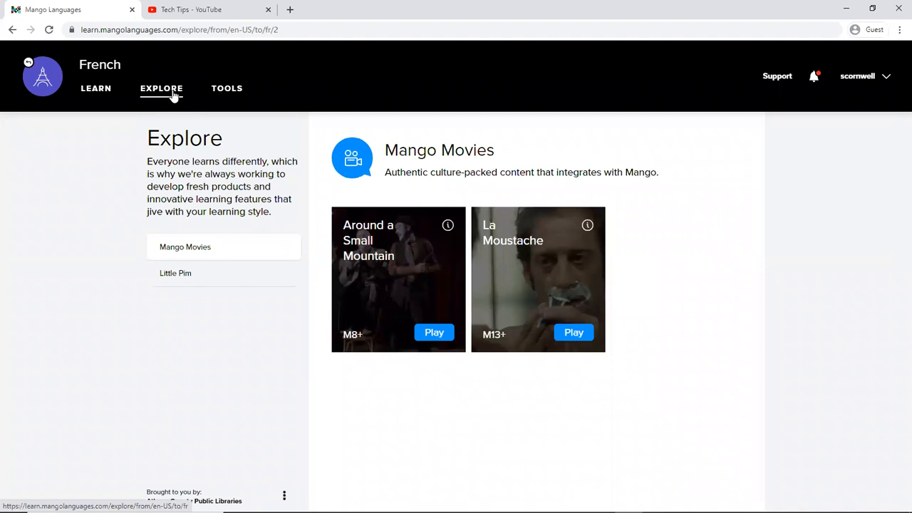
{"action": "mouse_move", "coordinate": [228, 174]}
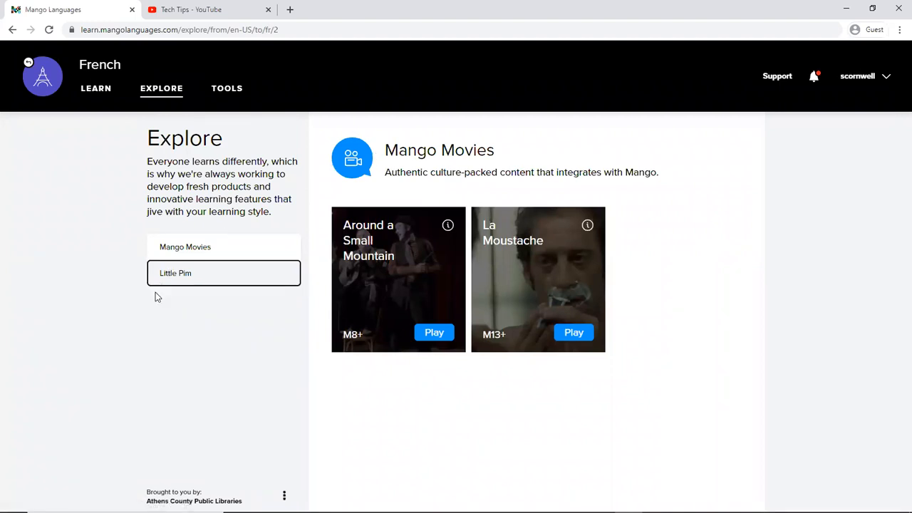
{"action": "left_click", "coordinate": [176, 273]}
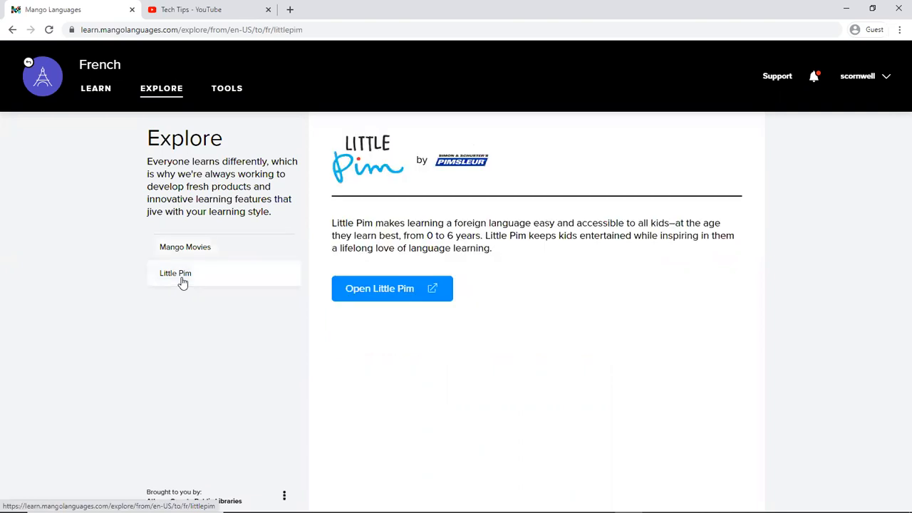
{"action": "mouse_move", "coordinate": [470, 238]}
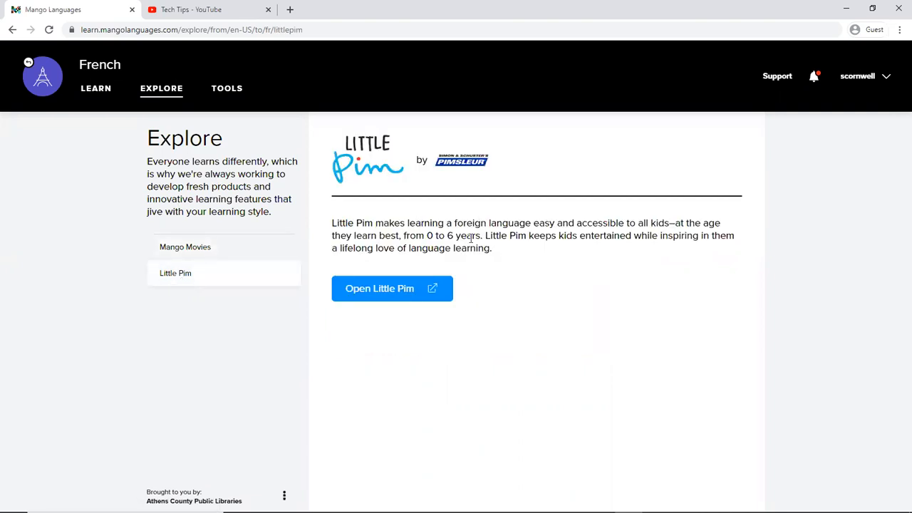
{"action": "mouse_move", "coordinate": [500, 249]}
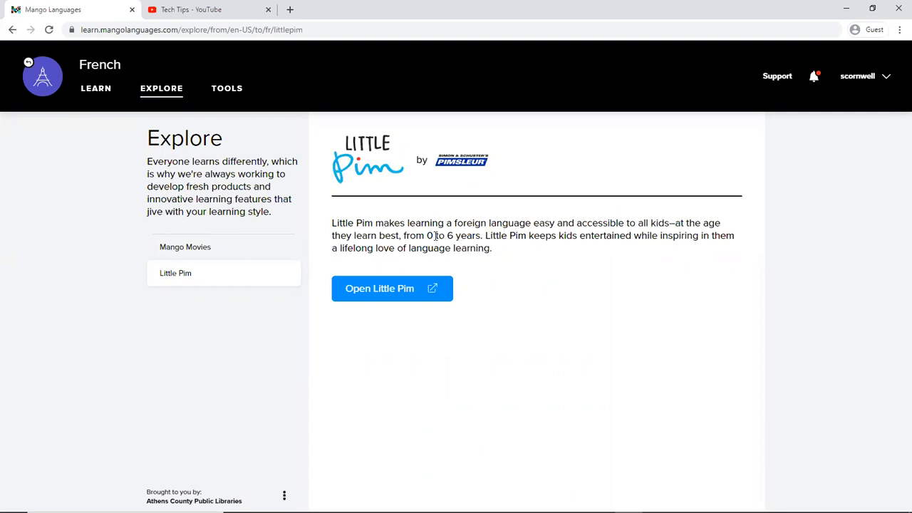
{"action": "mouse_move", "coordinate": [202, 121]}
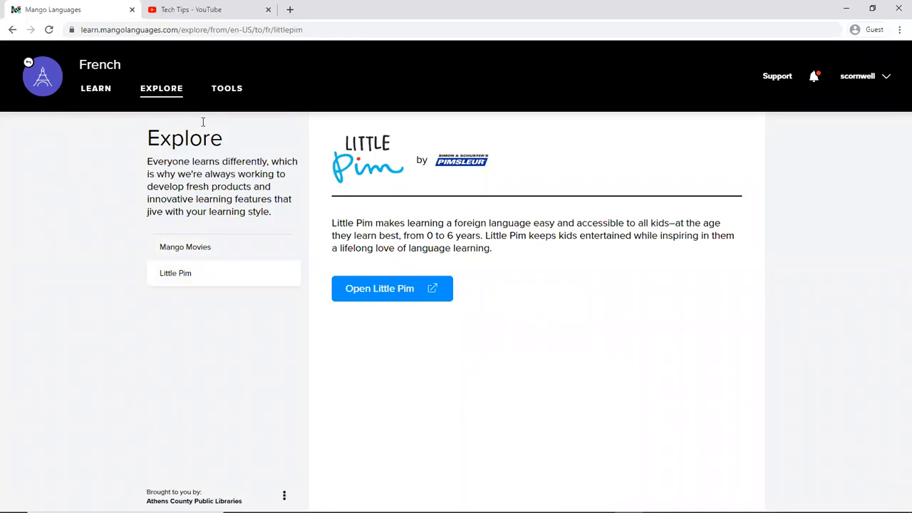
{"action": "left_click", "coordinate": [226, 88]}
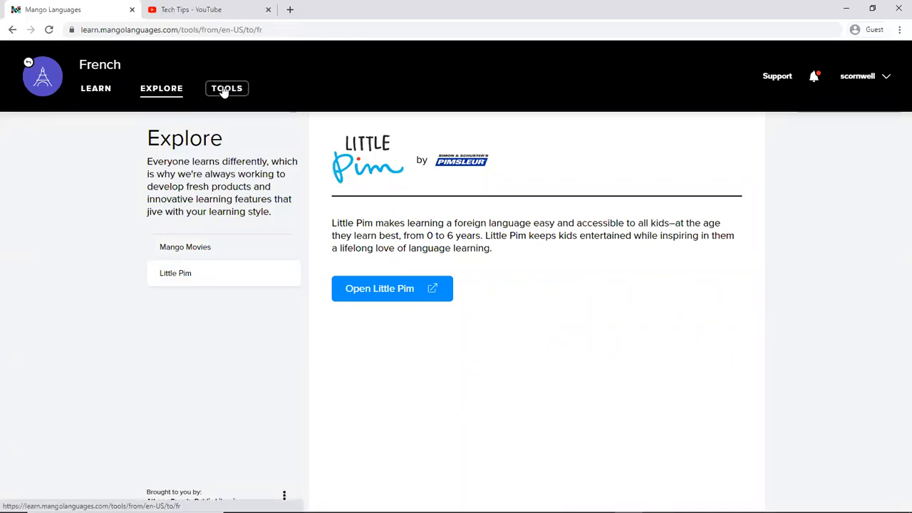
In Tools, translate the word 'book' with the translator
{"action": "left_click", "coordinate": [227, 88]}
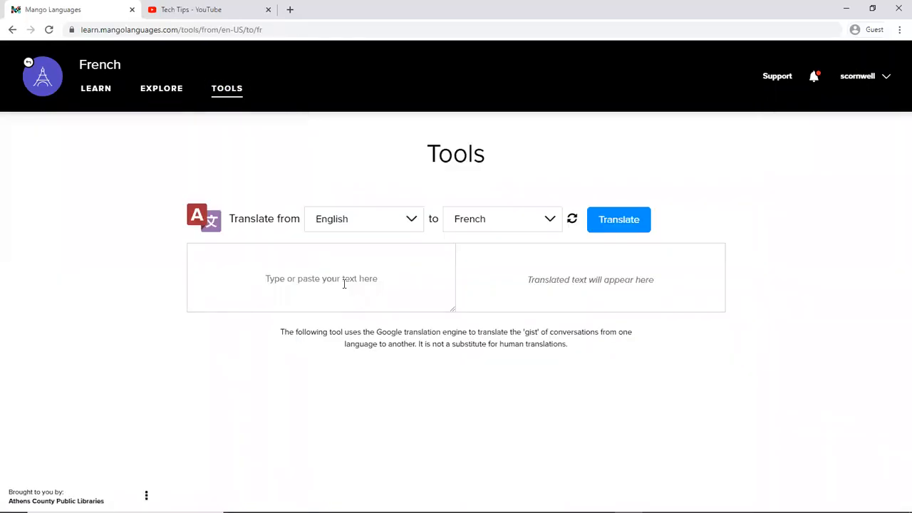
{"action": "type", "text": "book"}
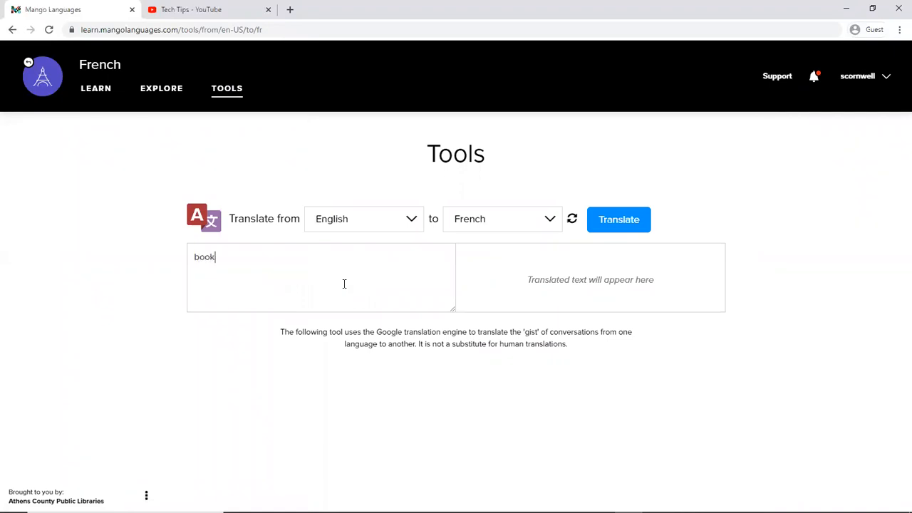
{"action": "mouse_move", "coordinate": [531, 231]}
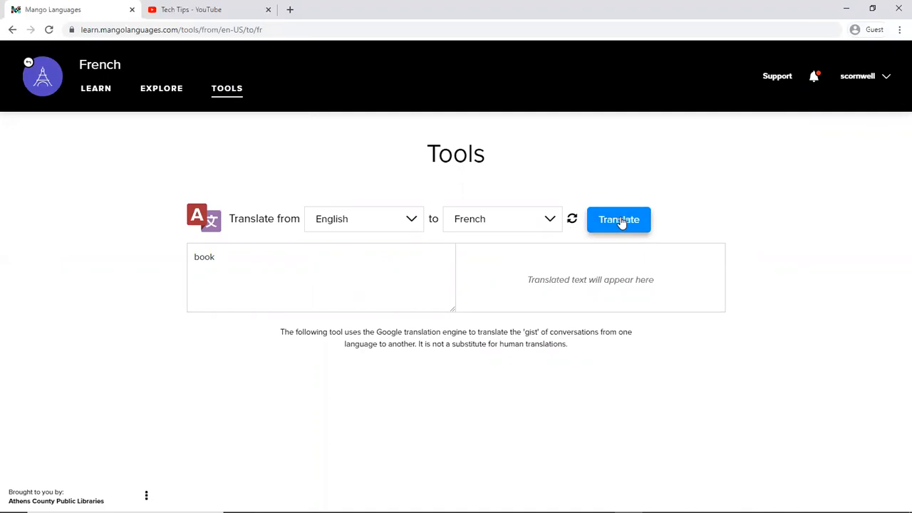
{"action": "left_click", "coordinate": [619, 220]}
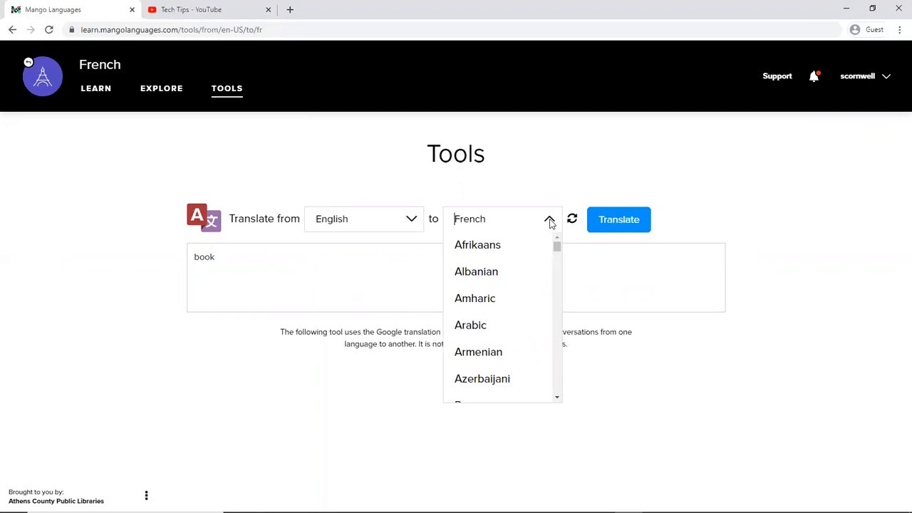
Make Dutch the target language, then swap so 'boek' translates from Dutch to English
{"action": "scroll", "scroll_direction": "down", "scroll_amount": 3}
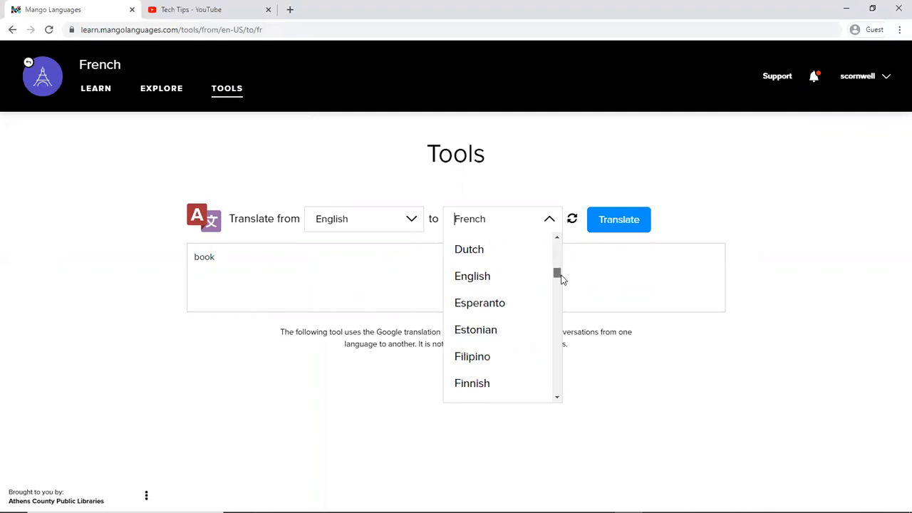
{"action": "scroll", "scroll_direction": "down", "scroll_amount": 3}
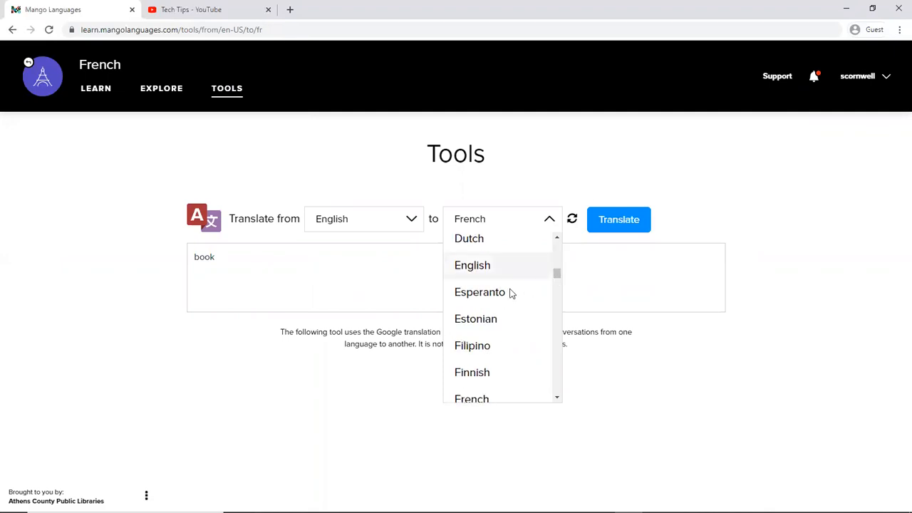
{"action": "left_click", "coordinate": [469, 238]}
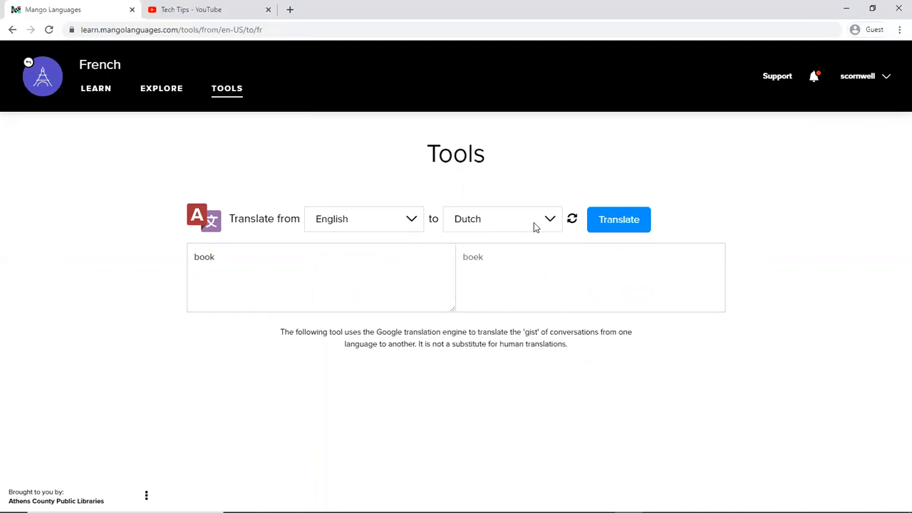
{"action": "mouse_move", "coordinate": [412, 217]}
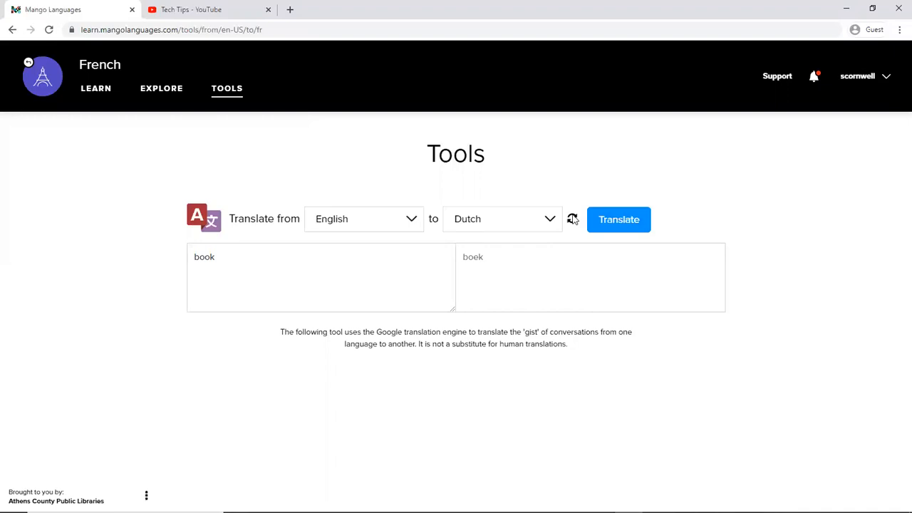
{"action": "left_click", "coordinate": [573, 220]}
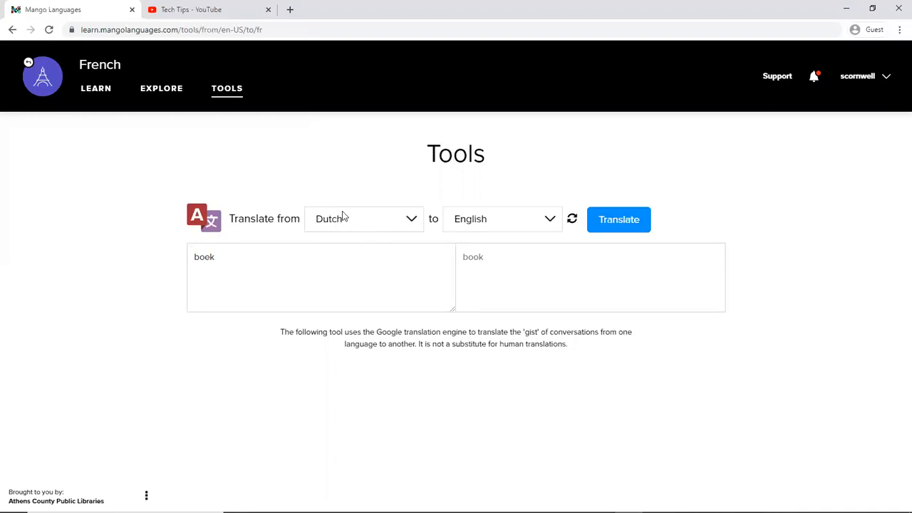
{"action": "mouse_move", "coordinate": [267, 244]}
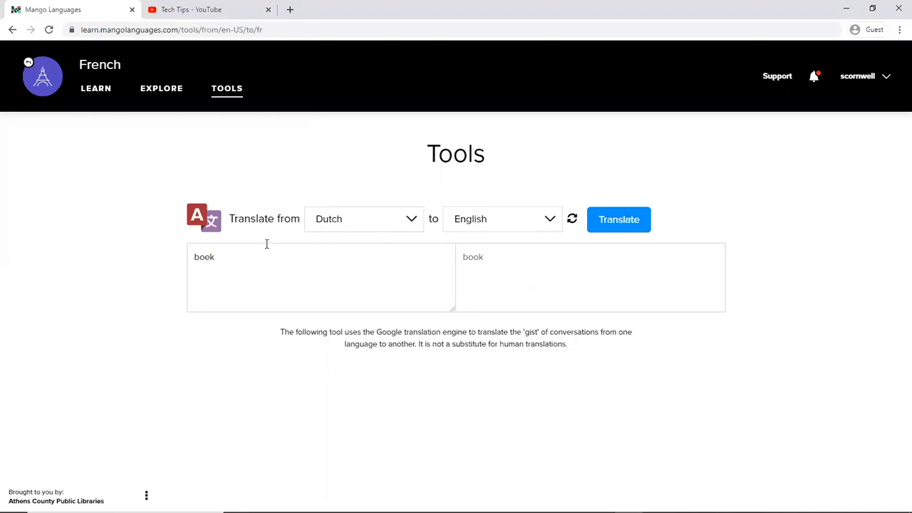
{"action": "mouse_move", "coordinate": [95, 89]}
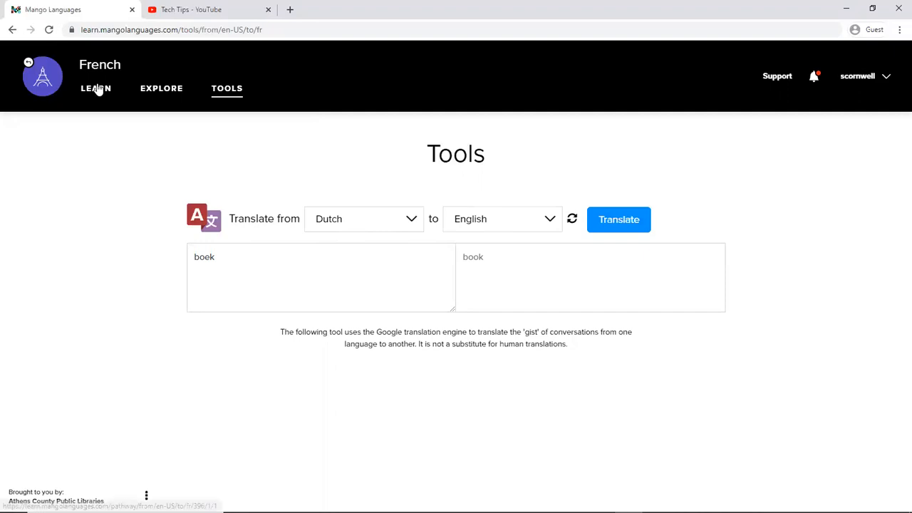
Go to Learn and scroll the units sidebar through Main and Specialty Units (Wine and Cheese, Romance, Argot)
{"action": "left_click", "coordinate": [95, 88]}
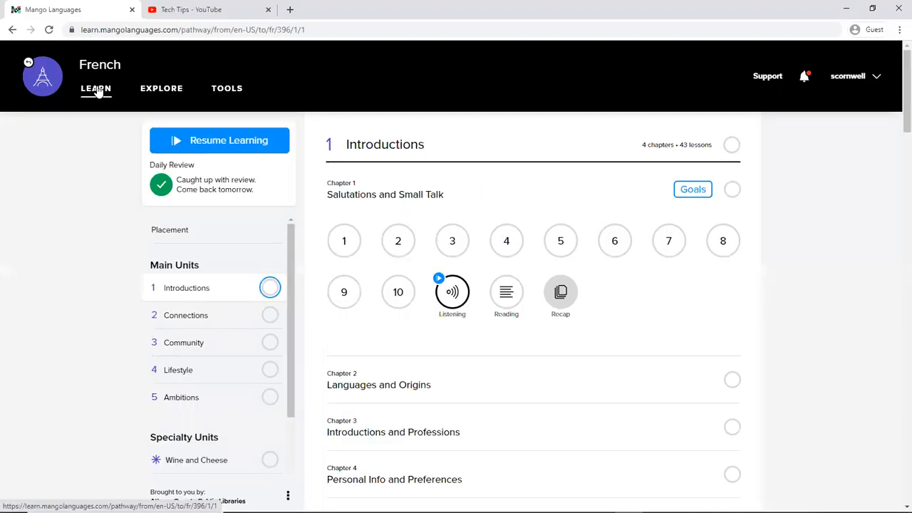
{"action": "mouse_move", "coordinate": [105, 208]}
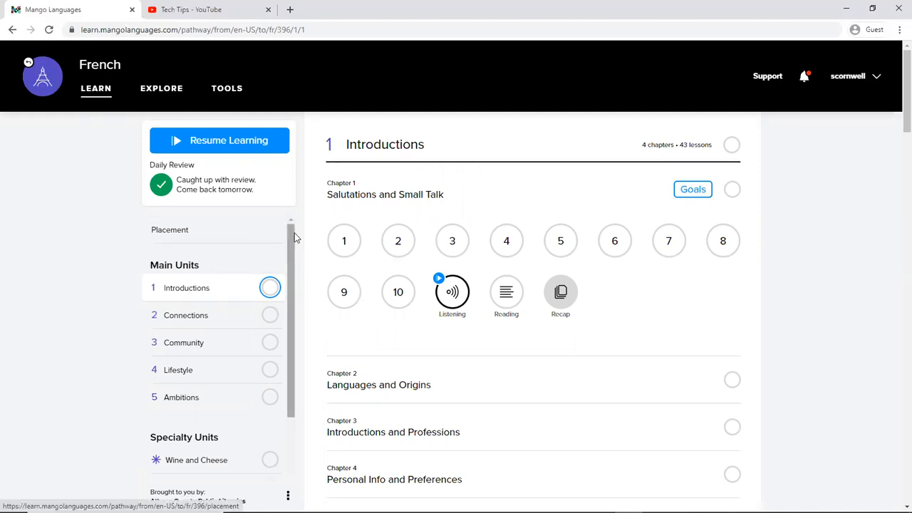
{"action": "scroll", "scroll_direction": "down", "scroll_amount": 3}
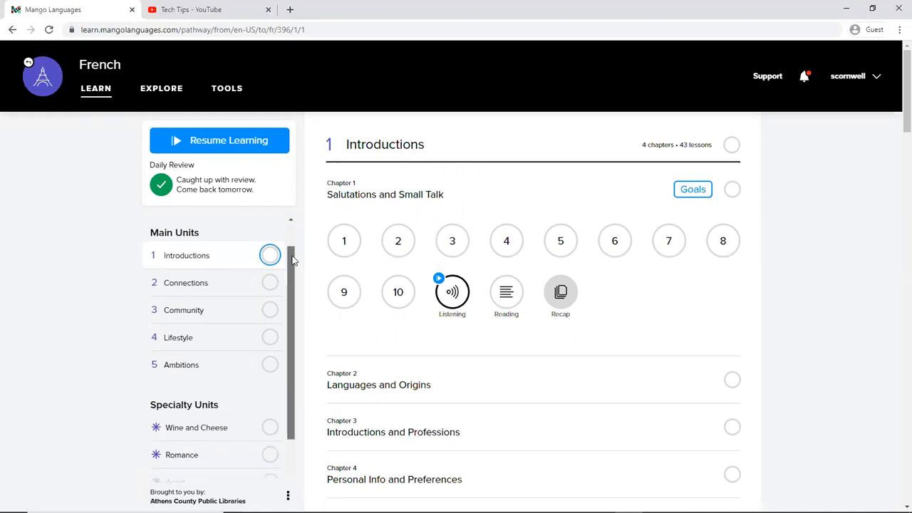
{"action": "scroll", "scroll_direction": "down", "scroll_amount": 3}
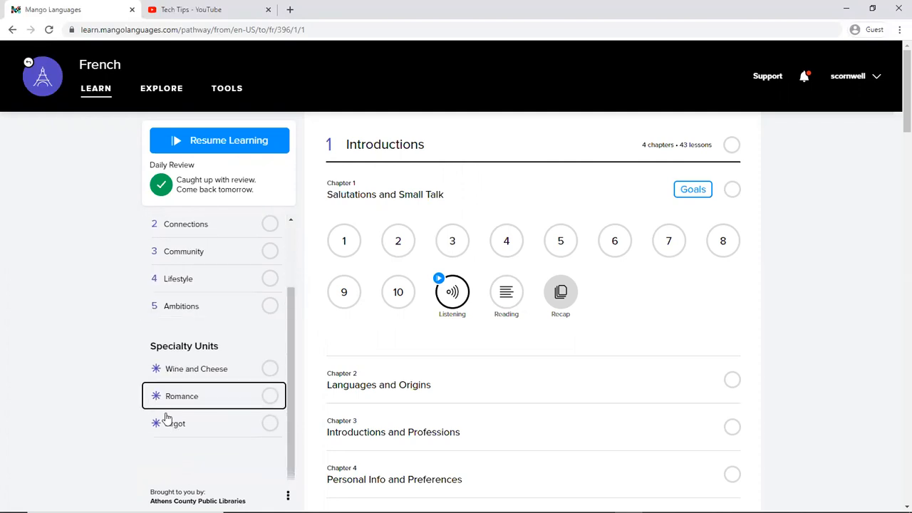
{"action": "mouse_move", "coordinate": [511, 191]}
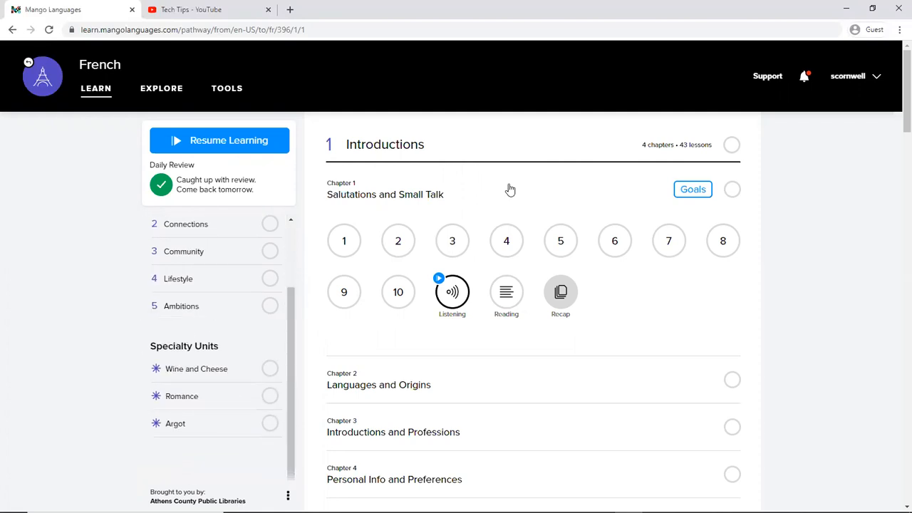
{"action": "scroll", "scroll_direction": "up", "scroll_amount": 3}
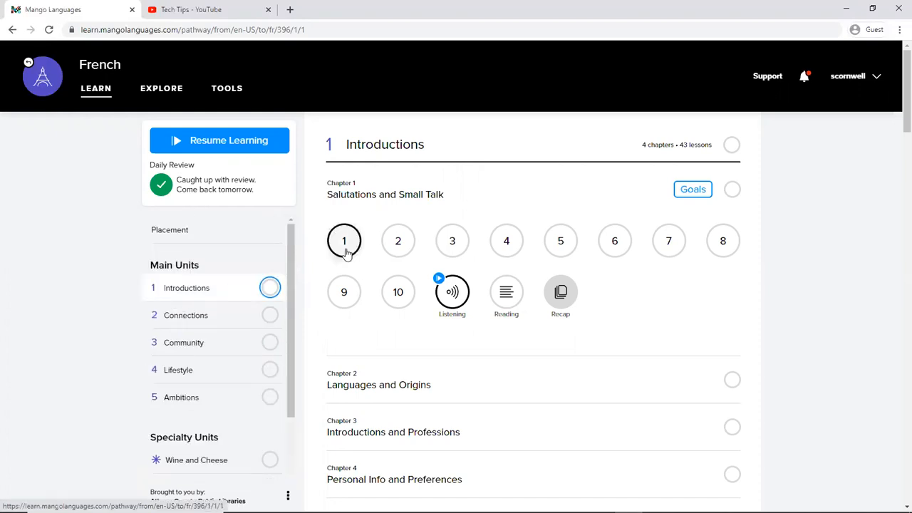
{"action": "mouse_move", "coordinate": [520, 213]}
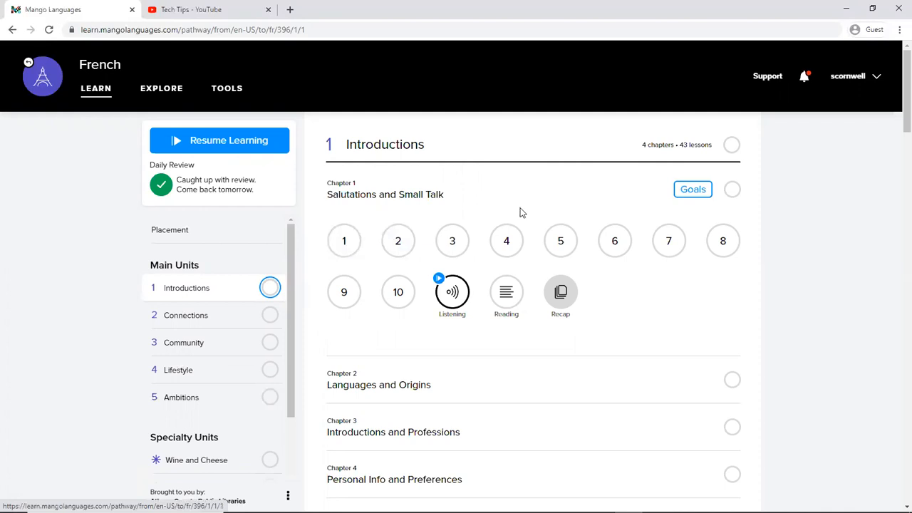
{"action": "mouse_move", "coordinate": [506, 292]}
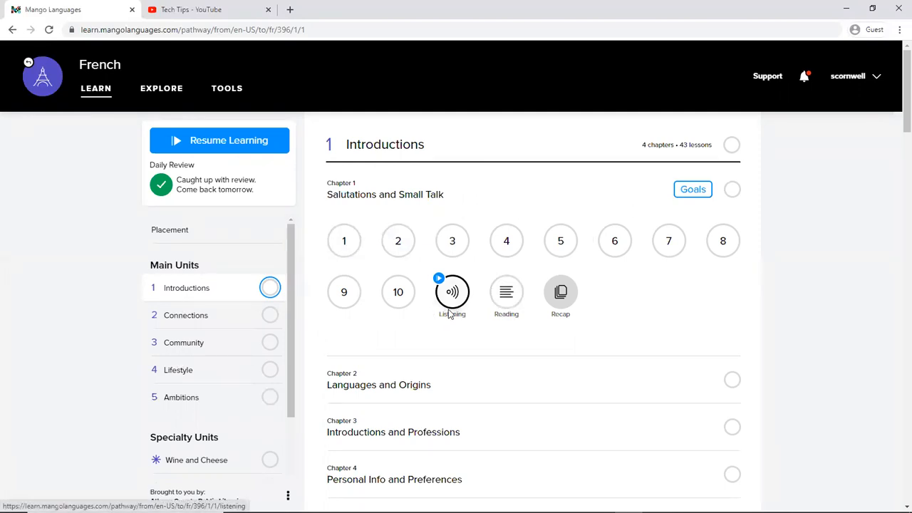
{"action": "mouse_move", "coordinate": [499, 322]}
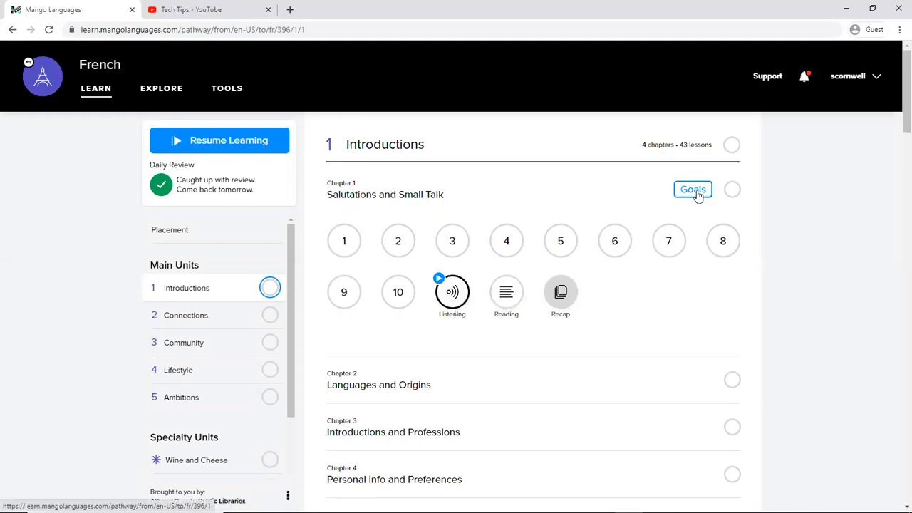
{"action": "left_click", "coordinate": [693, 188]}
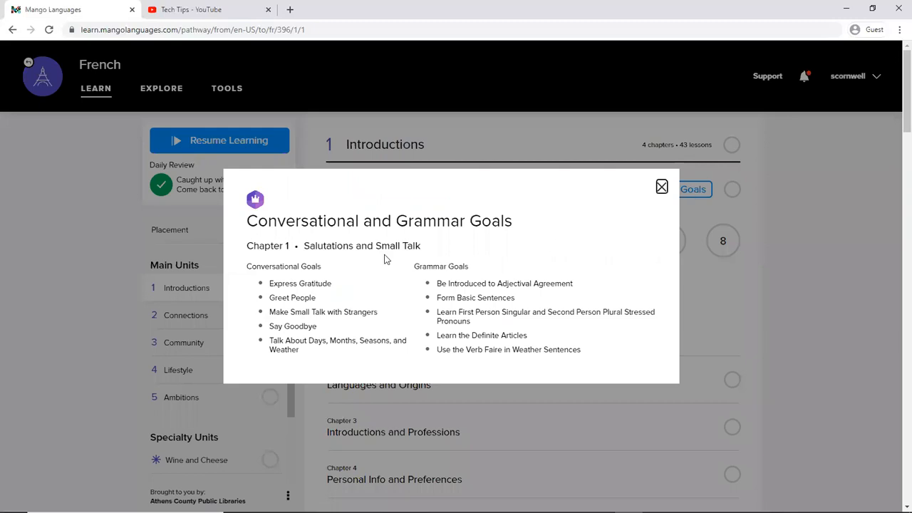
{"action": "mouse_move", "coordinate": [314, 310]}
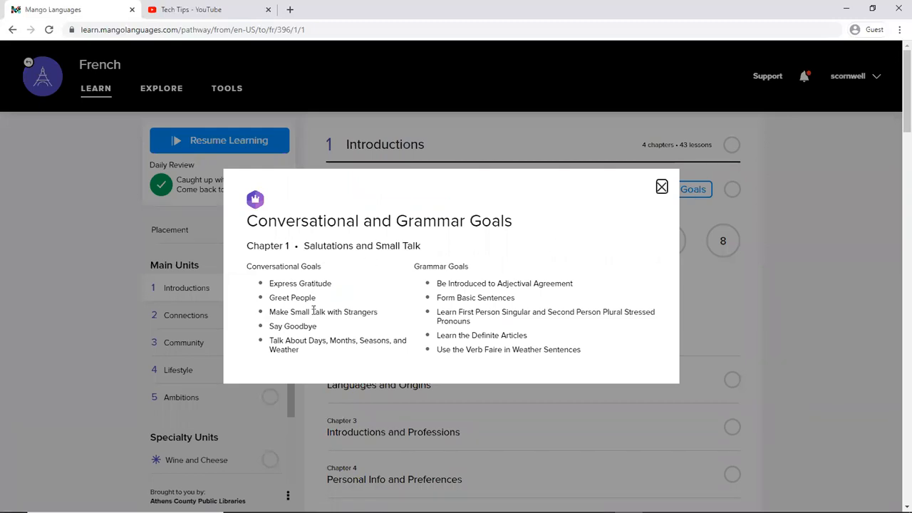
{"action": "mouse_move", "coordinate": [469, 228]}
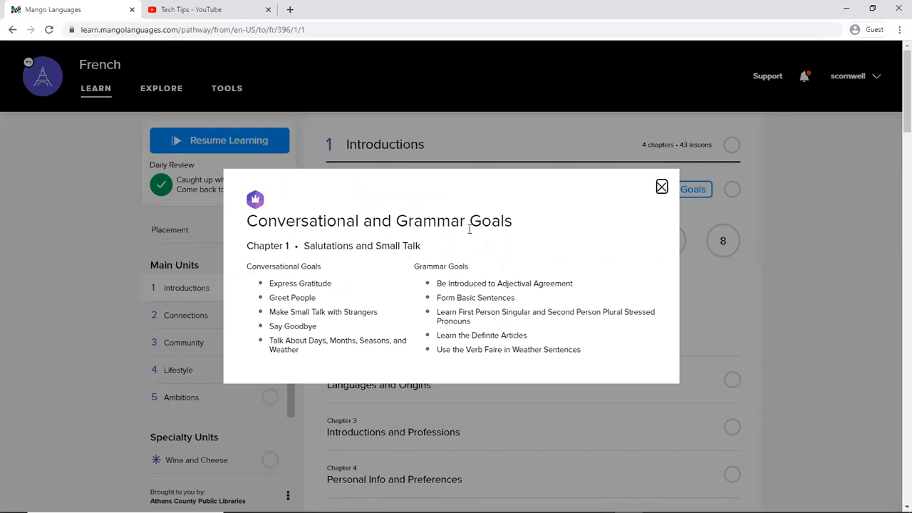
{"action": "mouse_move", "coordinate": [661, 186]}
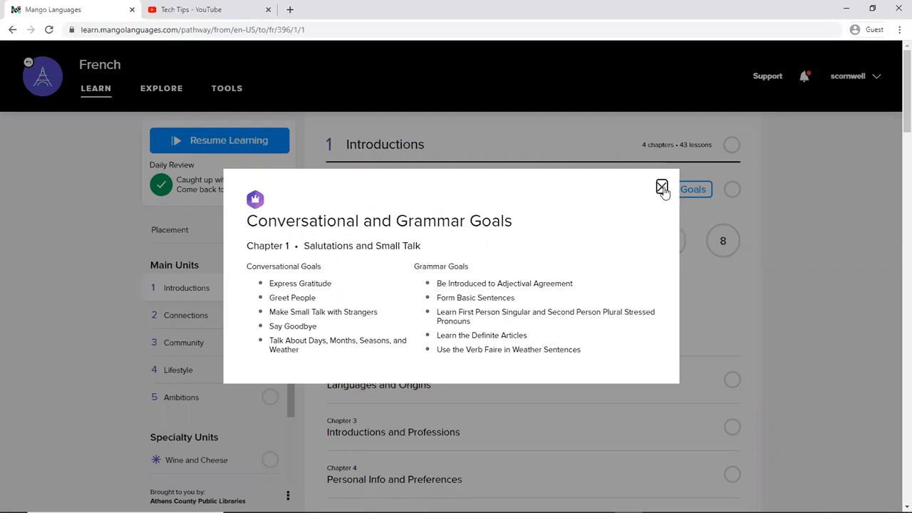
{"action": "left_click", "coordinate": [661, 188]}
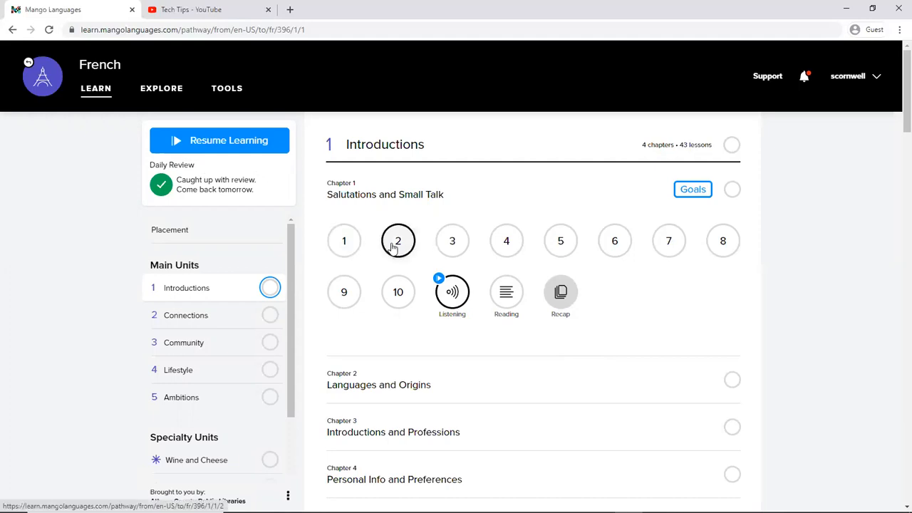
{"action": "mouse_move", "coordinate": [534, 248]}
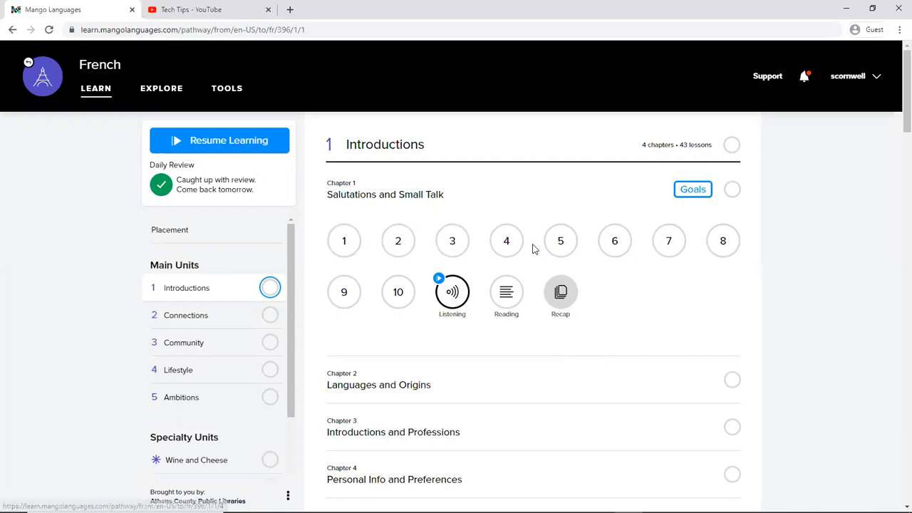
{"action": "mouse_move", "coordinate": [701, 295]}
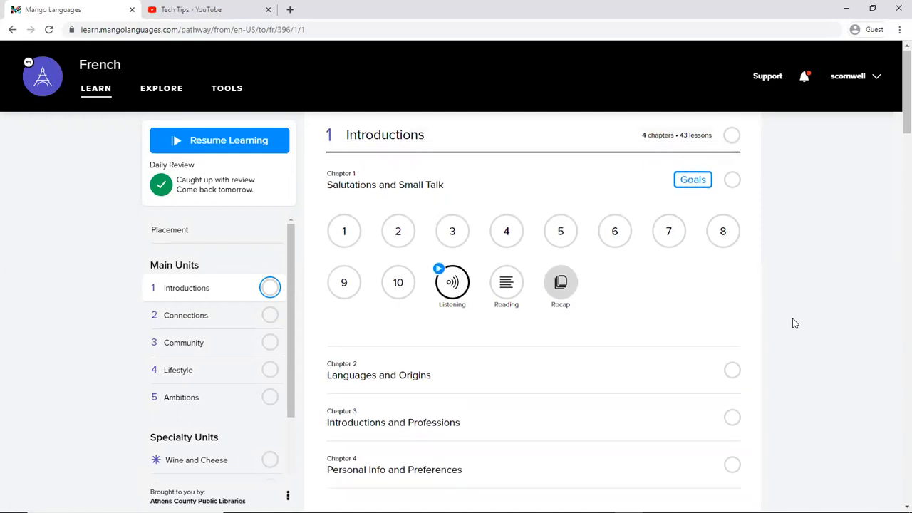
{"action": "mouse_move", "coordinate": [710, 282]}
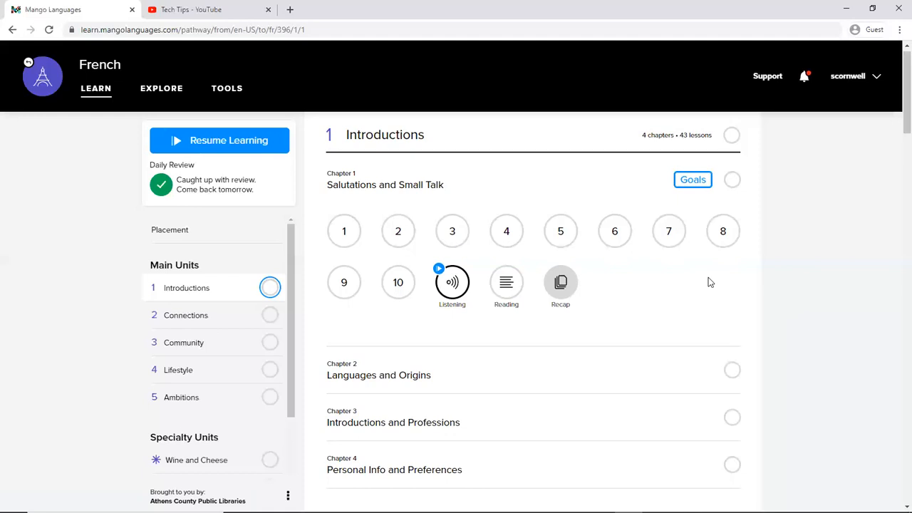
{"action": "mouse_move", "coordinate": [724, 479]}
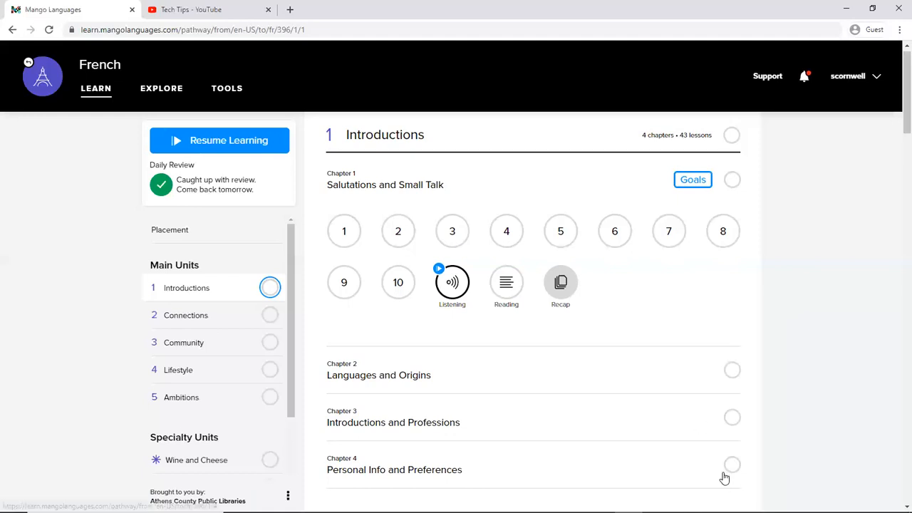
{"action": "mouse_move", "coordinate": [724, 487]}
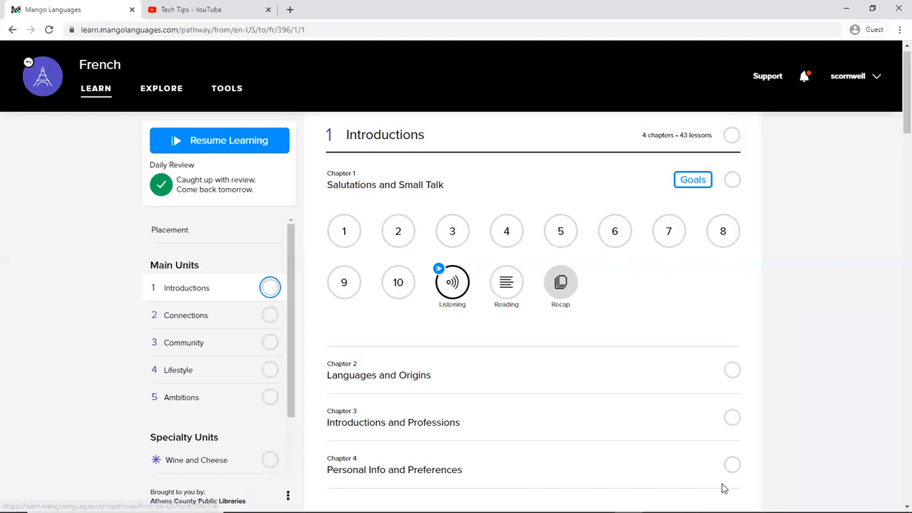